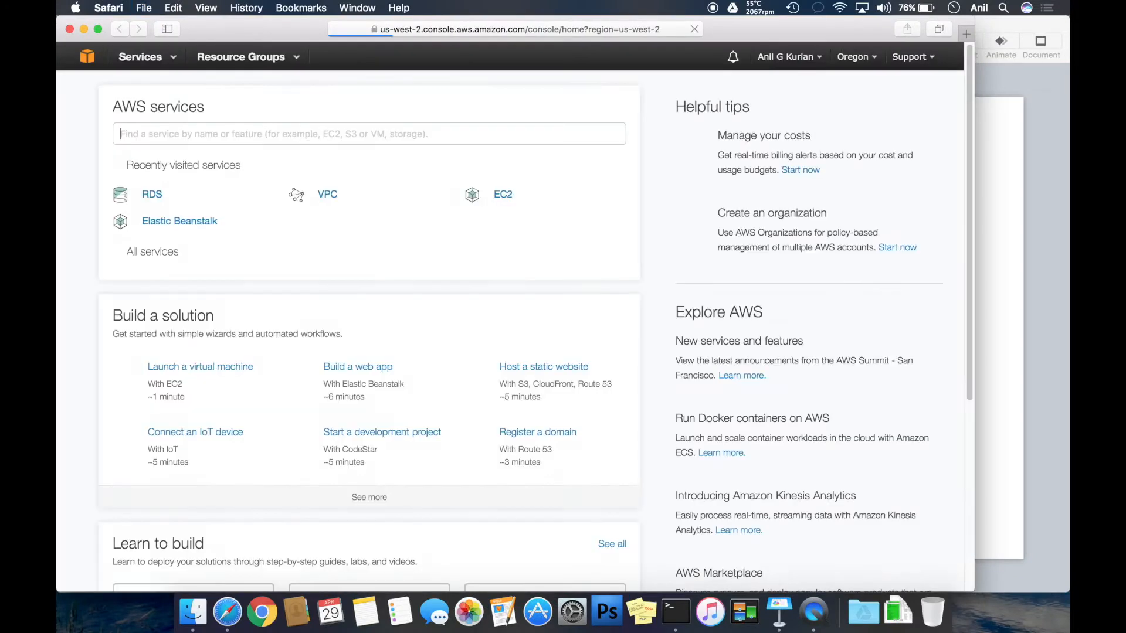
Find RDS via the services search and go to the Amazon RDS dashboard
{"action": "type", "text": "rds"}
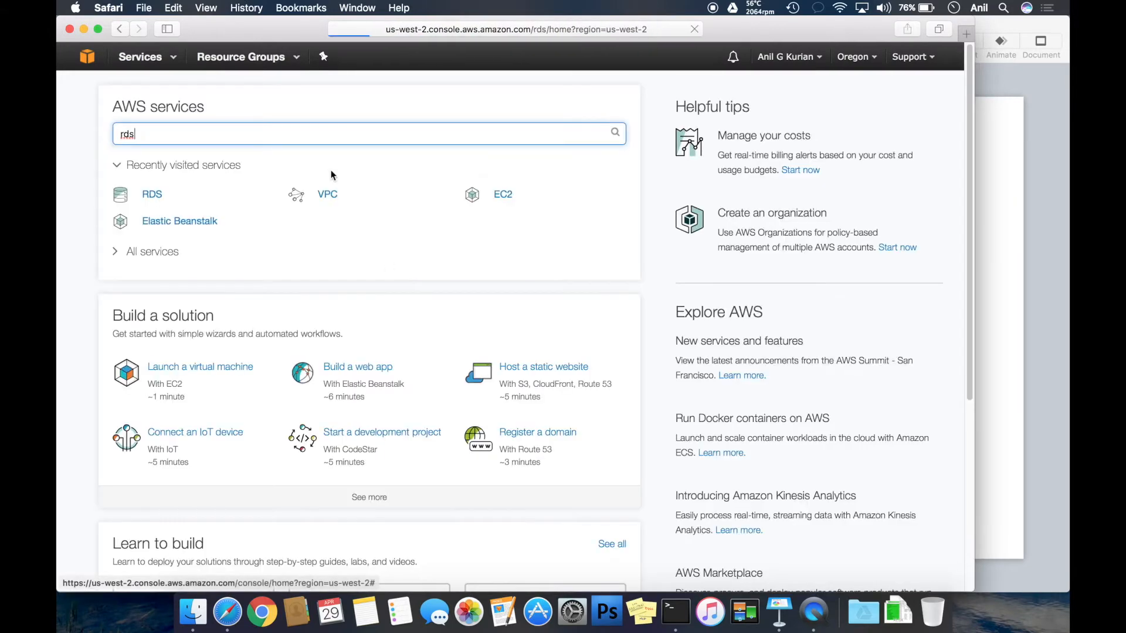
{"action": "left_click", "coordinate": [151, 193]}
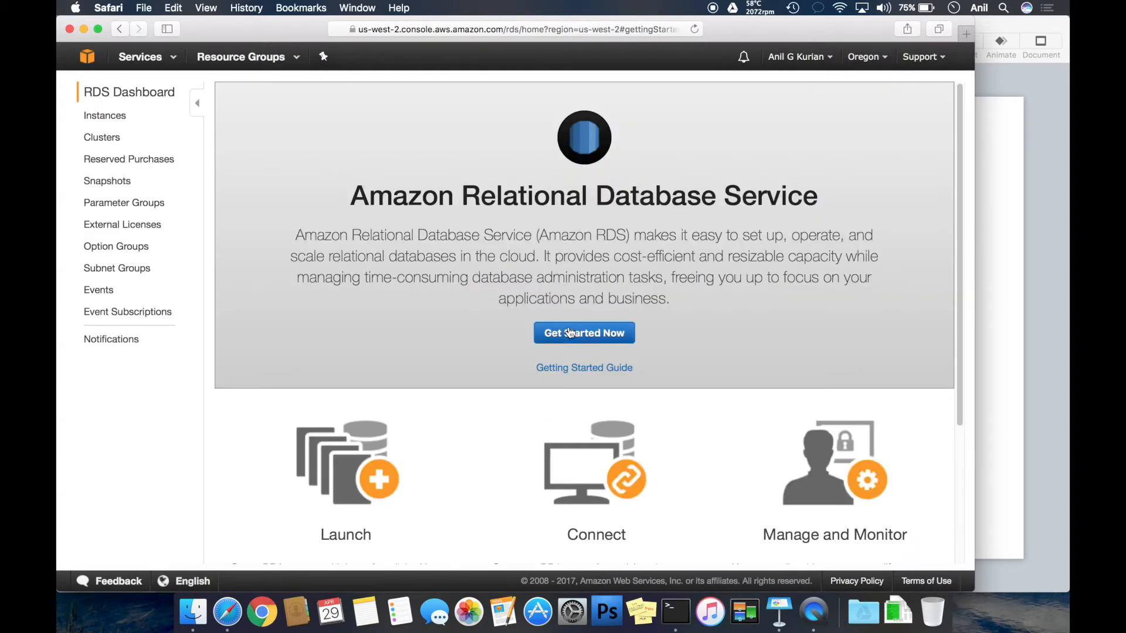
Begin the launch wizard with Get Started Now and select MySQL as the engine
{"action": "left_click", "coordinate": [584, 332]}
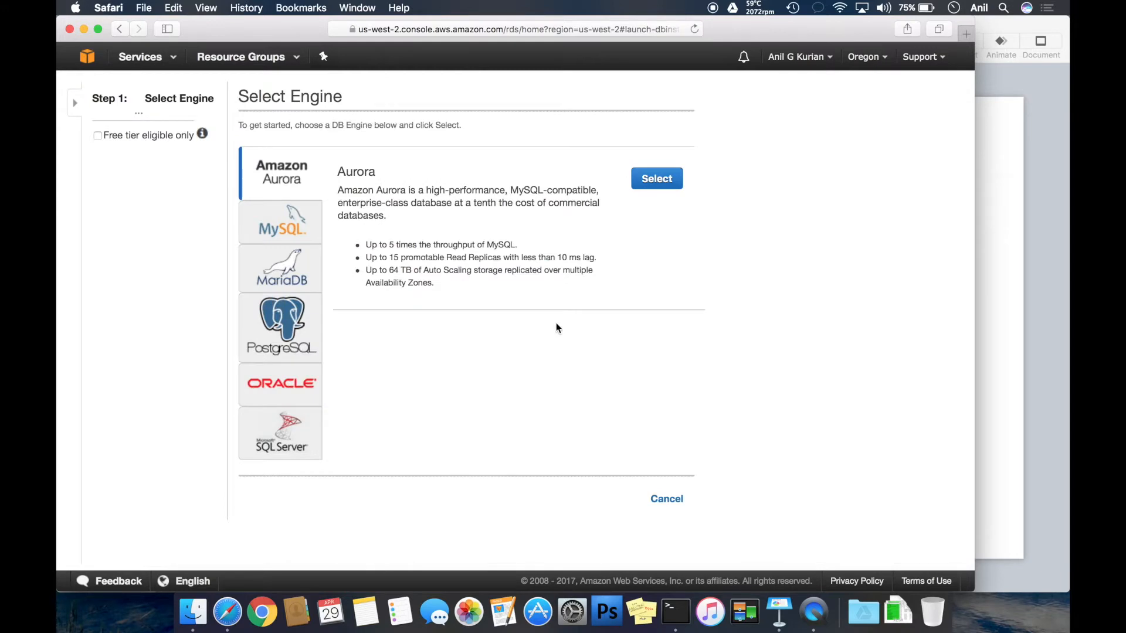
{"action": "mouse_move", "coordinate": [299, 226]}
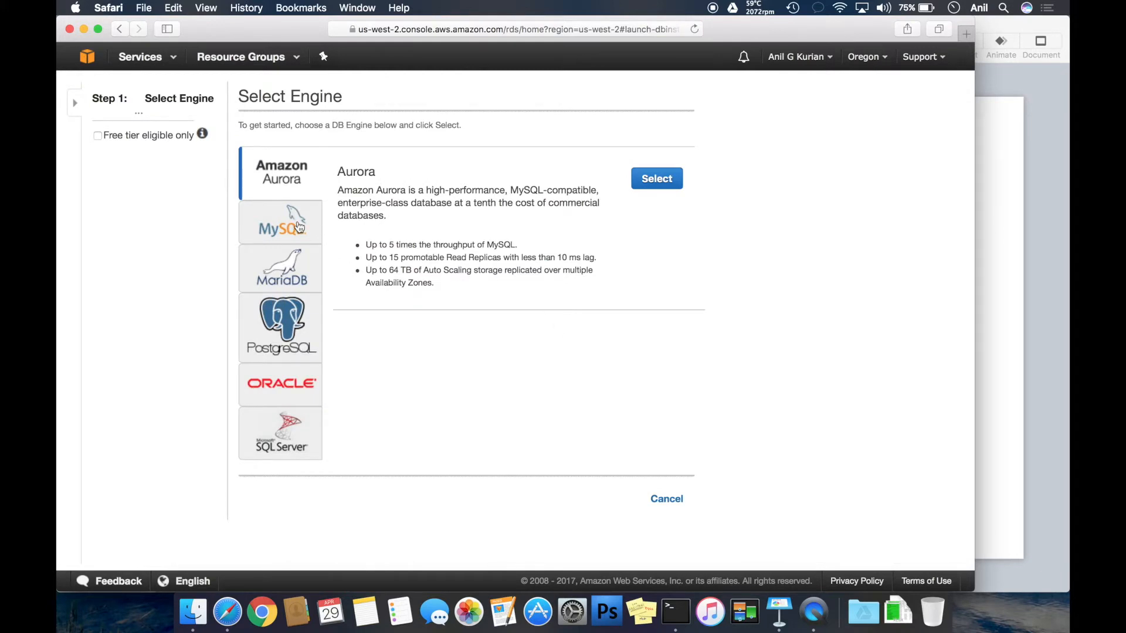
{"action": "left_click", "coordinate": [281, 222]}
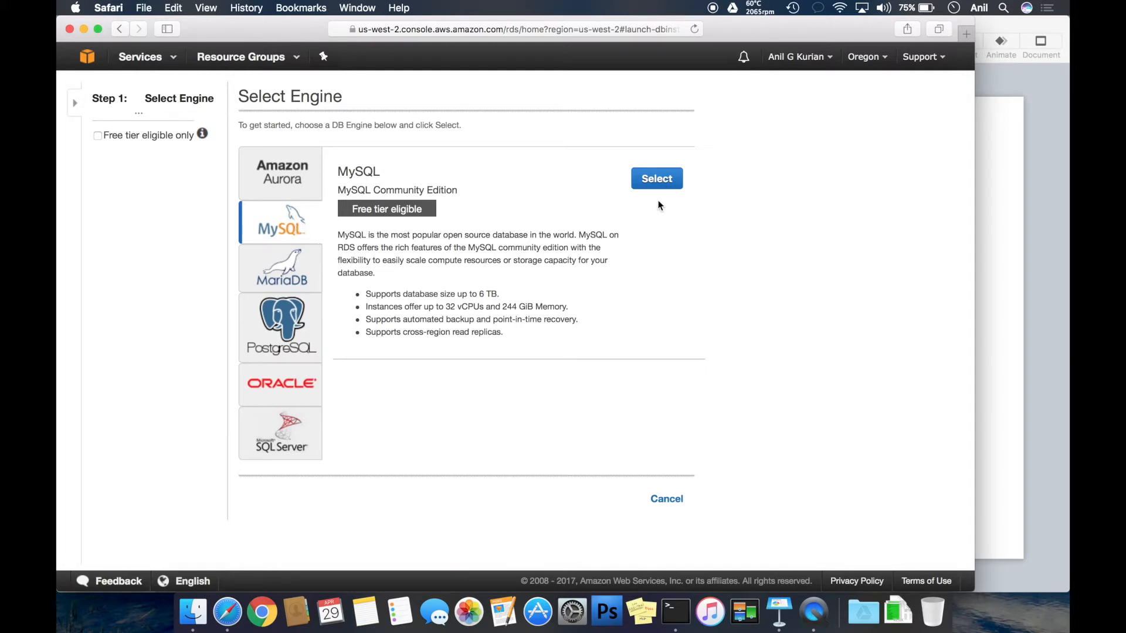
{"action": "left_click", "coordinate": [655, 178]}
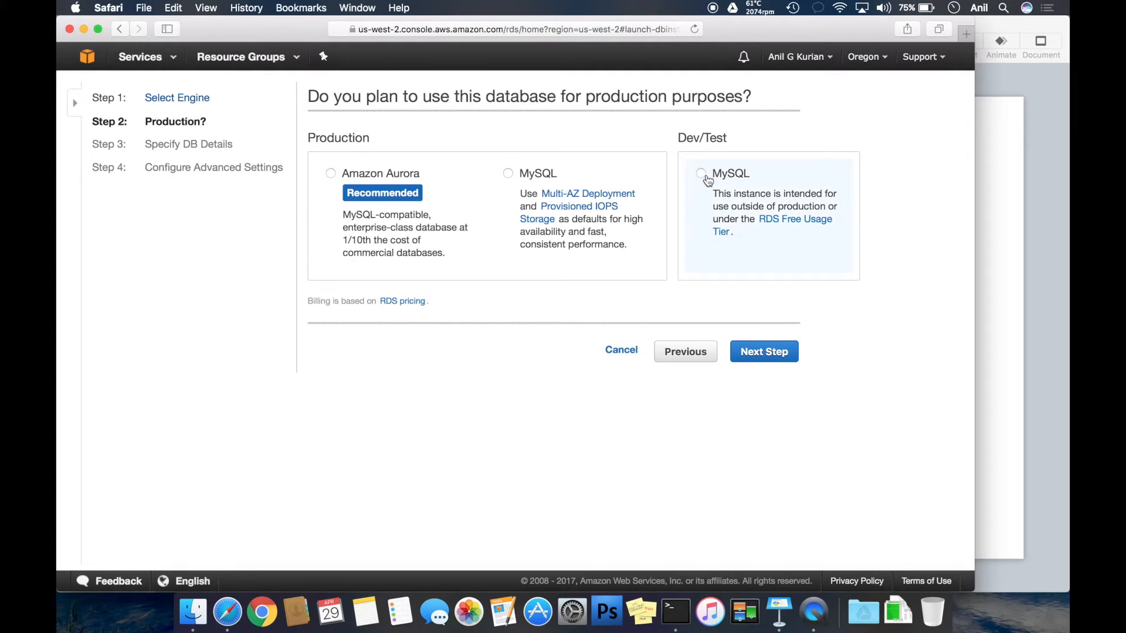
Choose Dev/Test MySQL usage and proceed to the database details step
{"action": "left_click", "coordinate": [700, 173]}
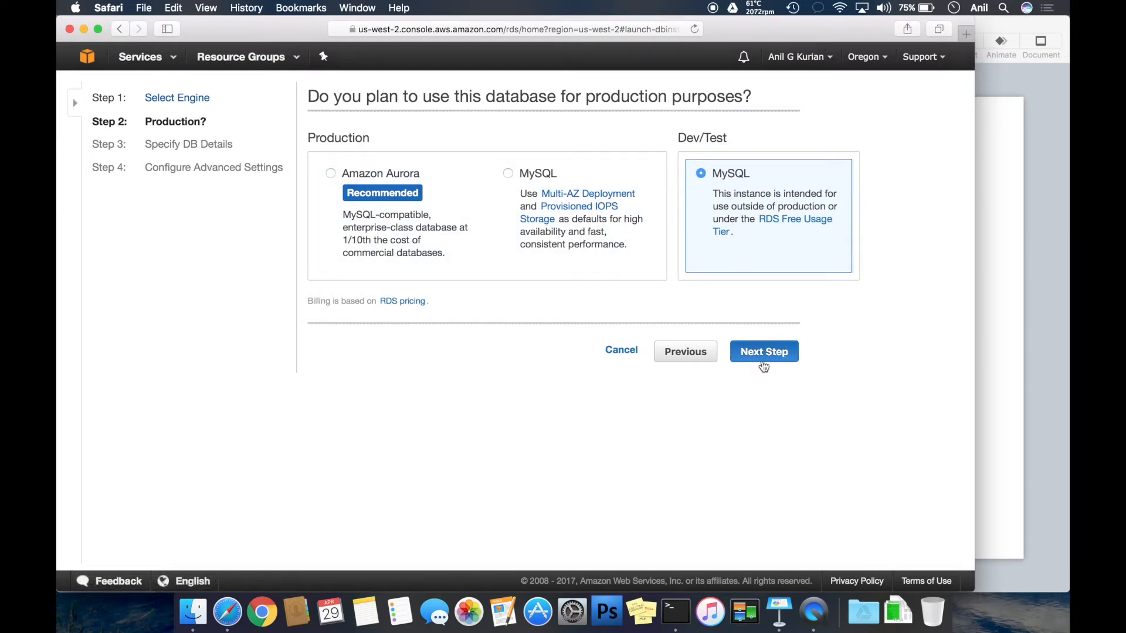
{"action": "left_click", "coordinate": [763, 351]}
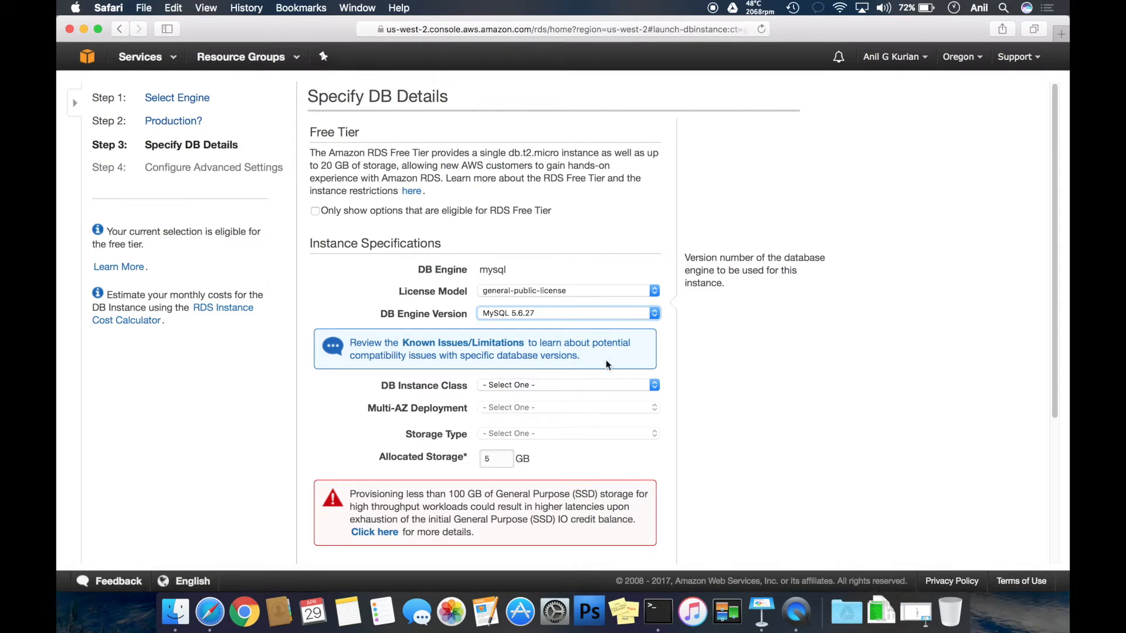
Set instance class db.t2.micro, Multi-AZ No, and General Purpose (SSD) storage with 5 GB
{"action": "scroll", "scroll_direction": "down", "scroll_amount": 3}
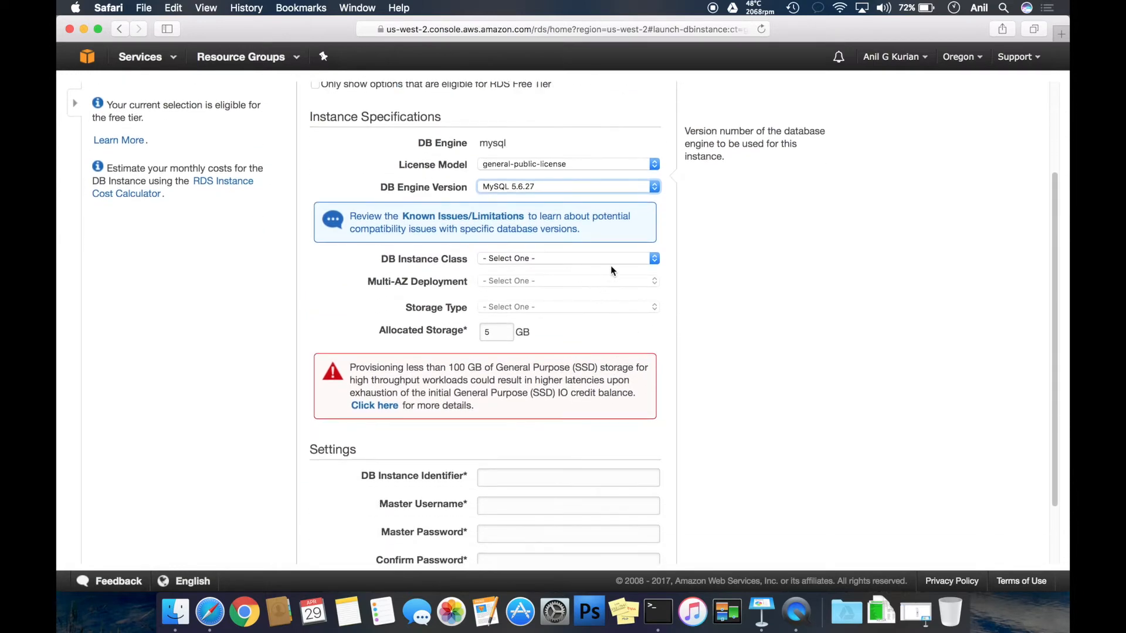
{"action": "left_click", "coordinate": [565, 258]}
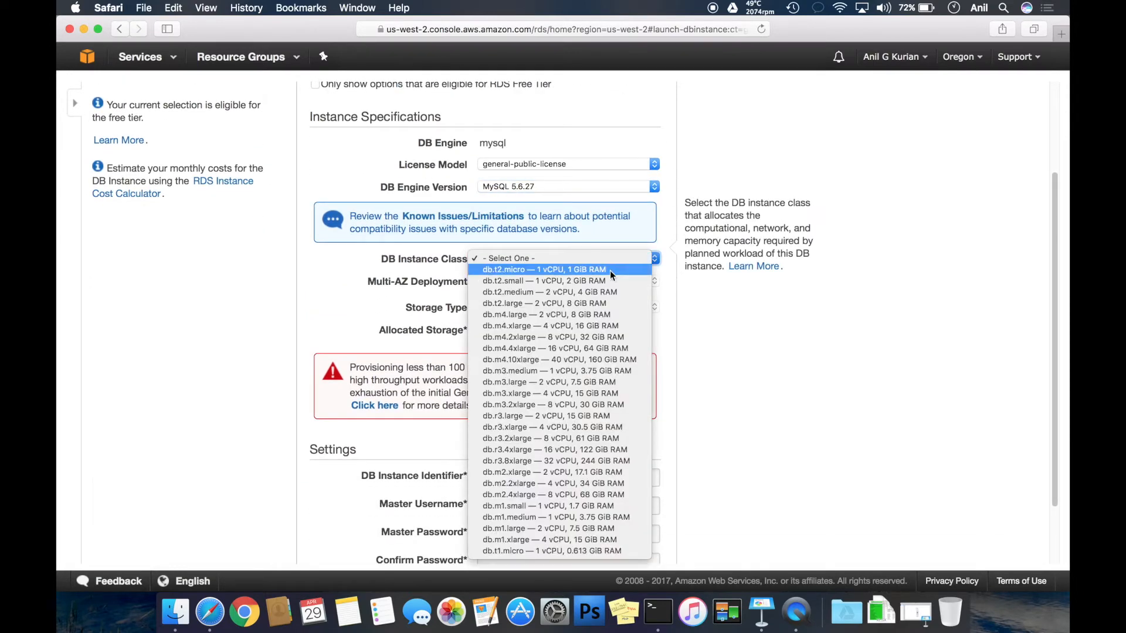
{"action": "left_click", "coordinate": [542, 270]}
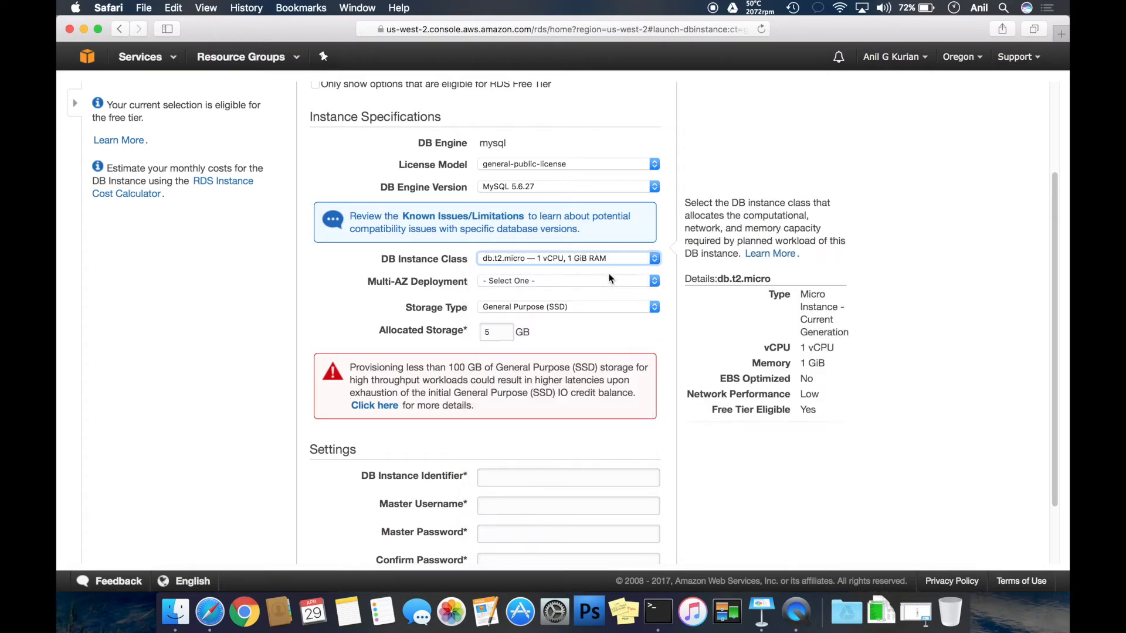
{"action": "mouse_move", "coordinate": [609, 281]}
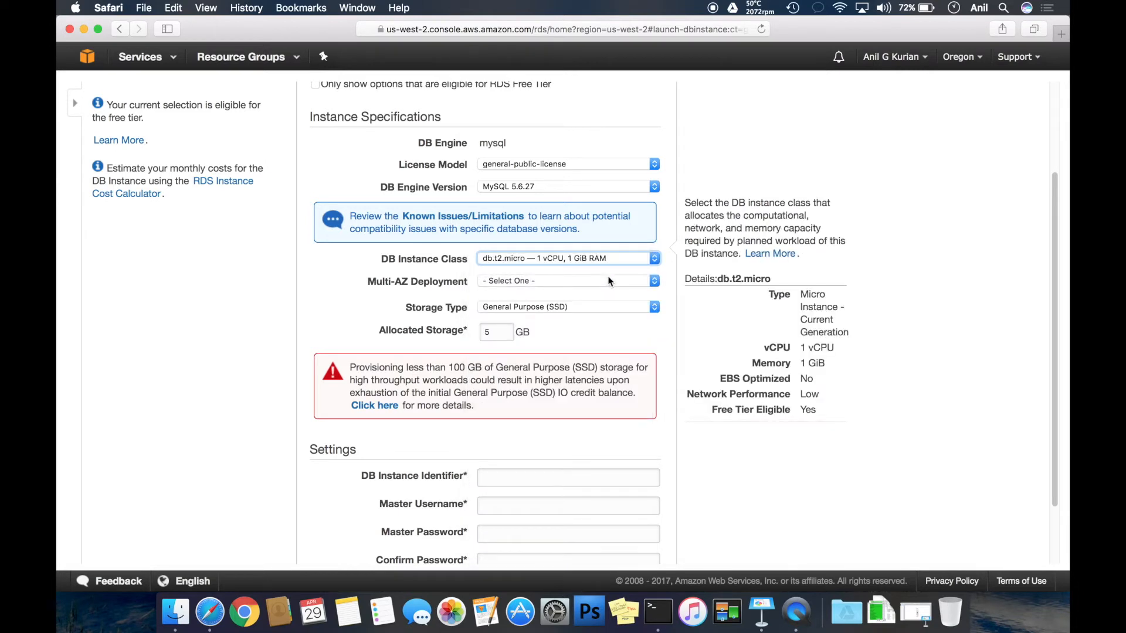
{"action": "left_click", "coordinate": [567, 280]}
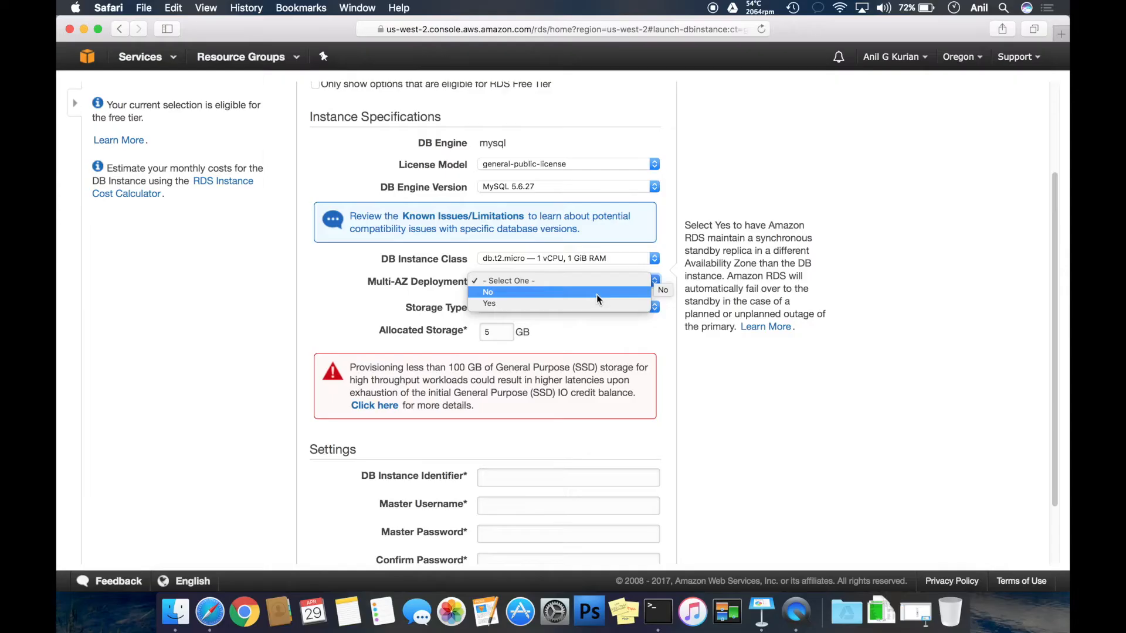
{"action": "left_click", "coordinate": [488, 292]}
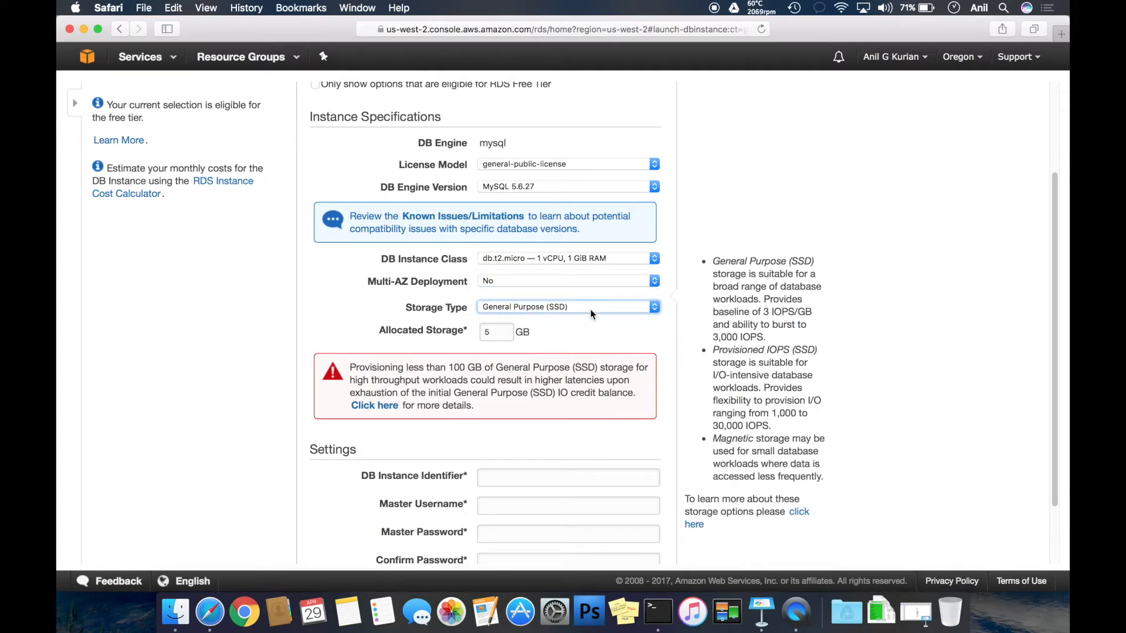
{"action": "left_click", "coordinate": [566, 306]}
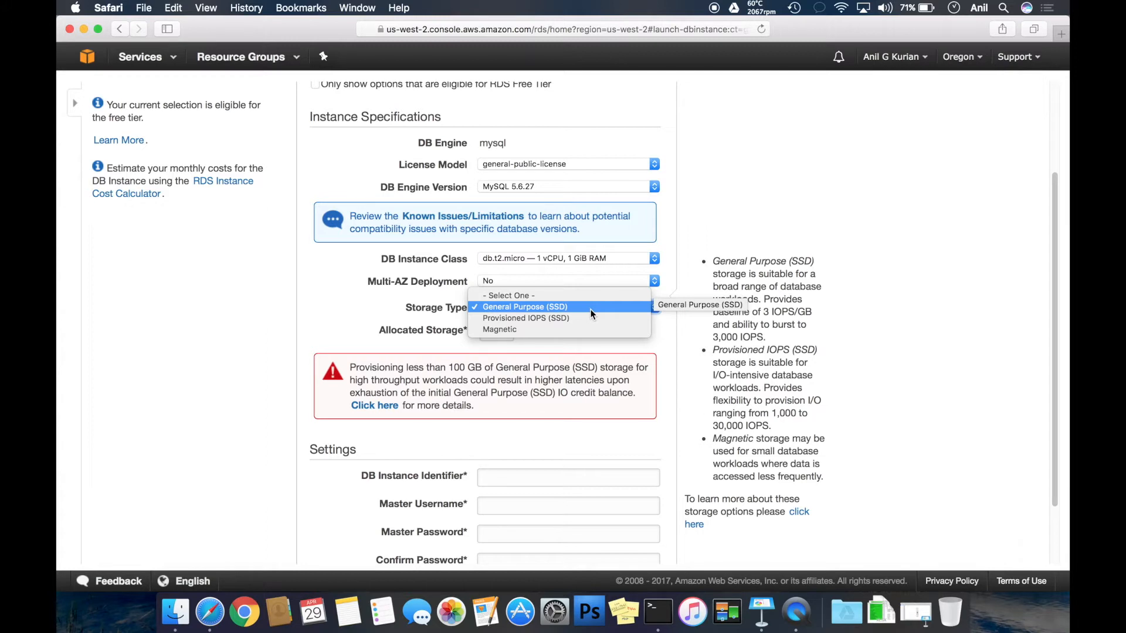
{"action": "mouse_move", "coordinate": [599, 308]}
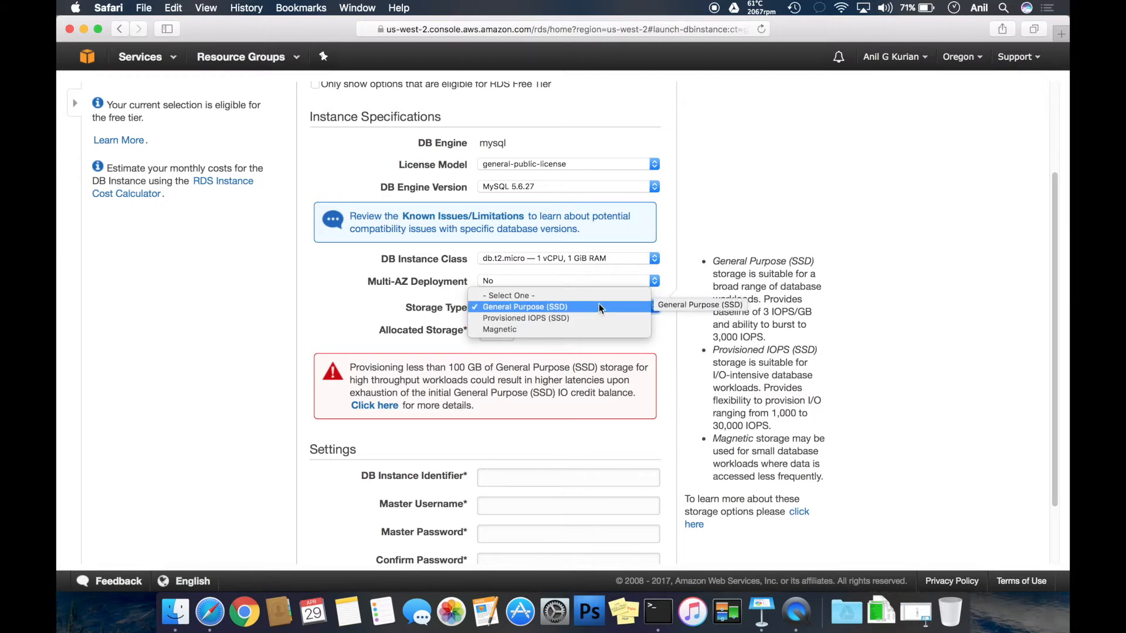
{"action": "left_click", "coordinate": [526, 306]}
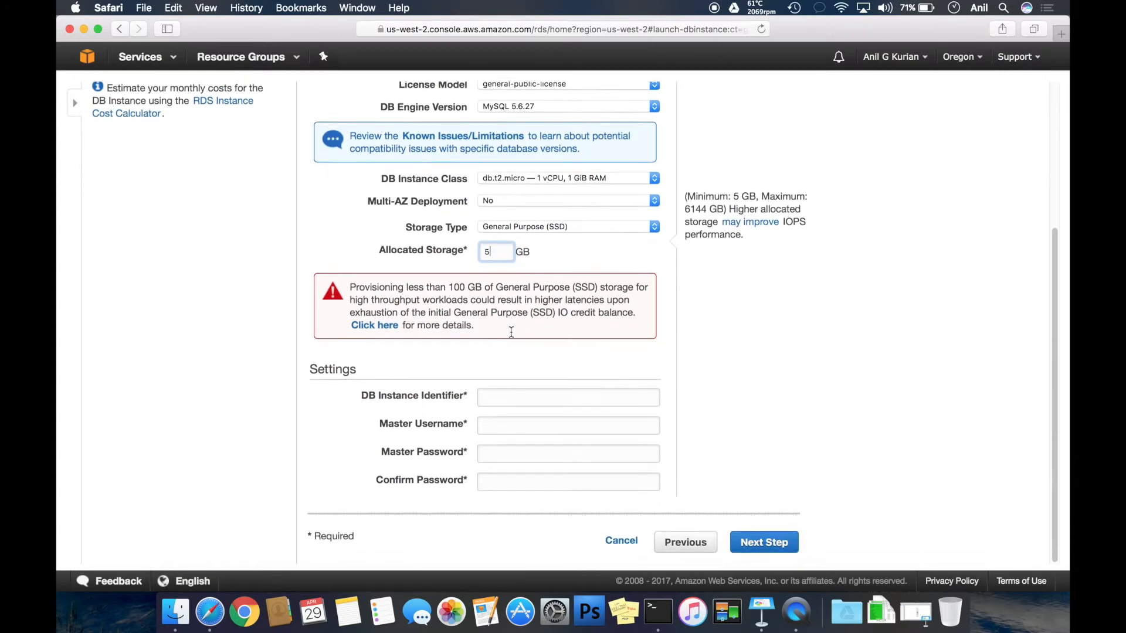
Enter the DB instance identifier and master credentials, then continue to Configure Advanced Settings
{"action": "left_click", "coordinate": [567, 397]}
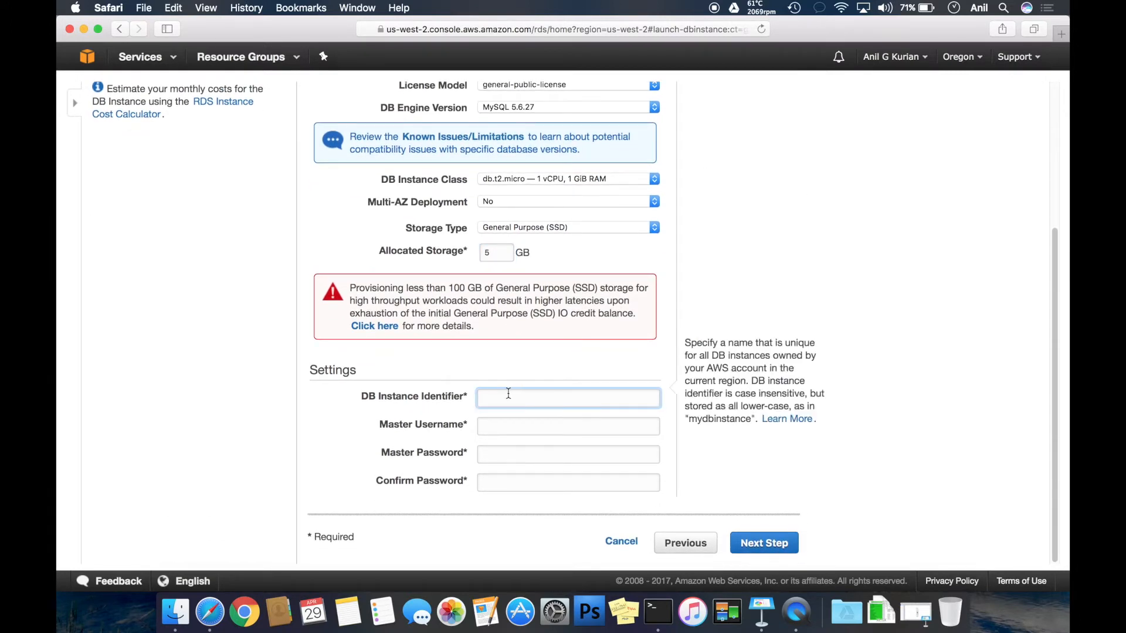
{"action": "type", "text": "ak"}
{"action": "left_click", "coordinate": [567, 425]}
{"action": "type", "text": "anil"}
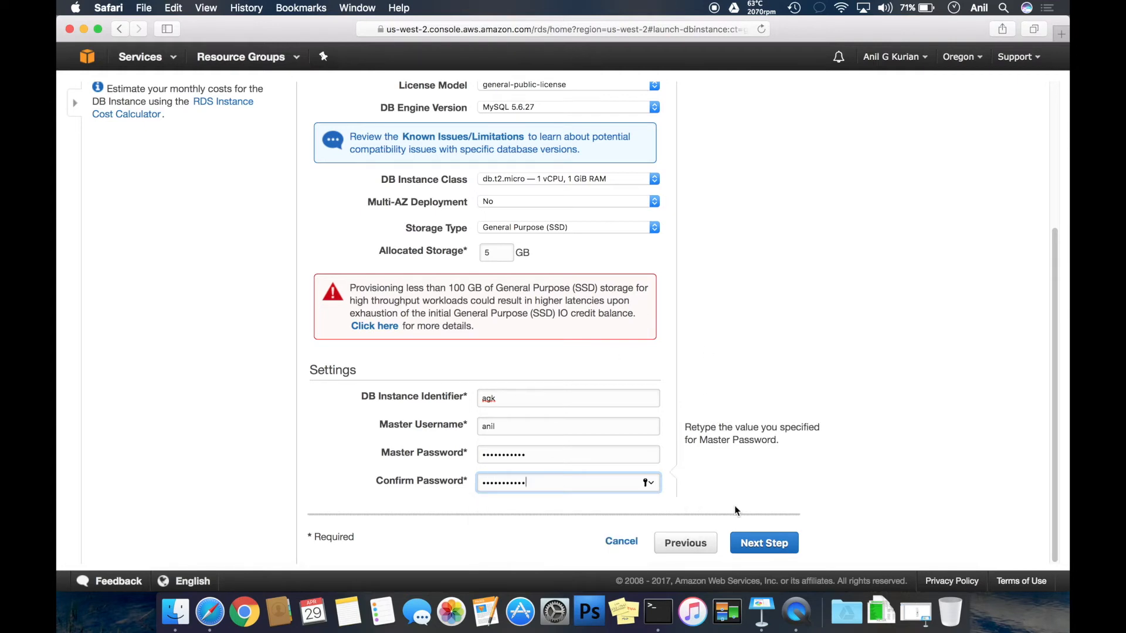
{"action": "left_click", "coordinate": [764, 542]}
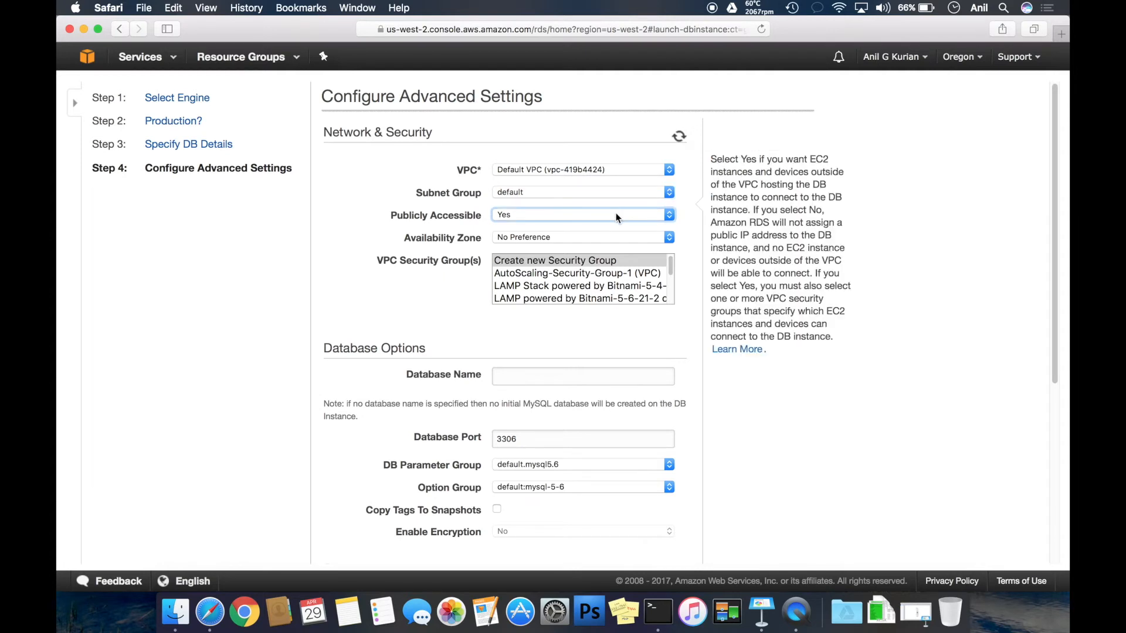
Keep the default availability zone and choose the default (VPC) security group
{"action": "left_click", "coordinate": [581, 215]}
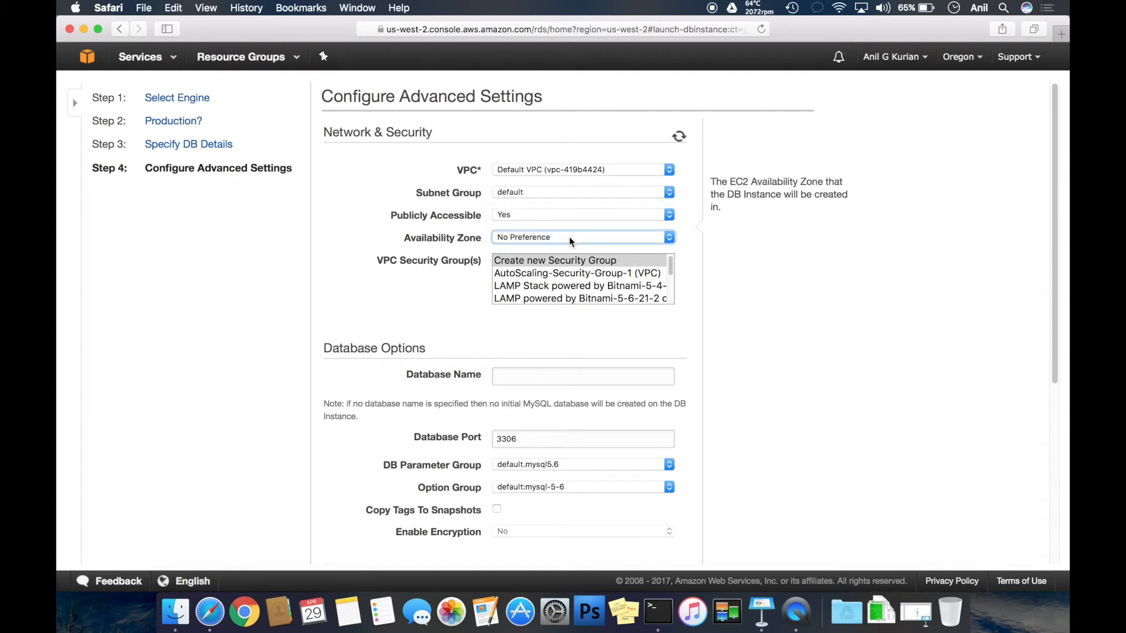
{"action": "left_click", "coordinate": [581, 237]}
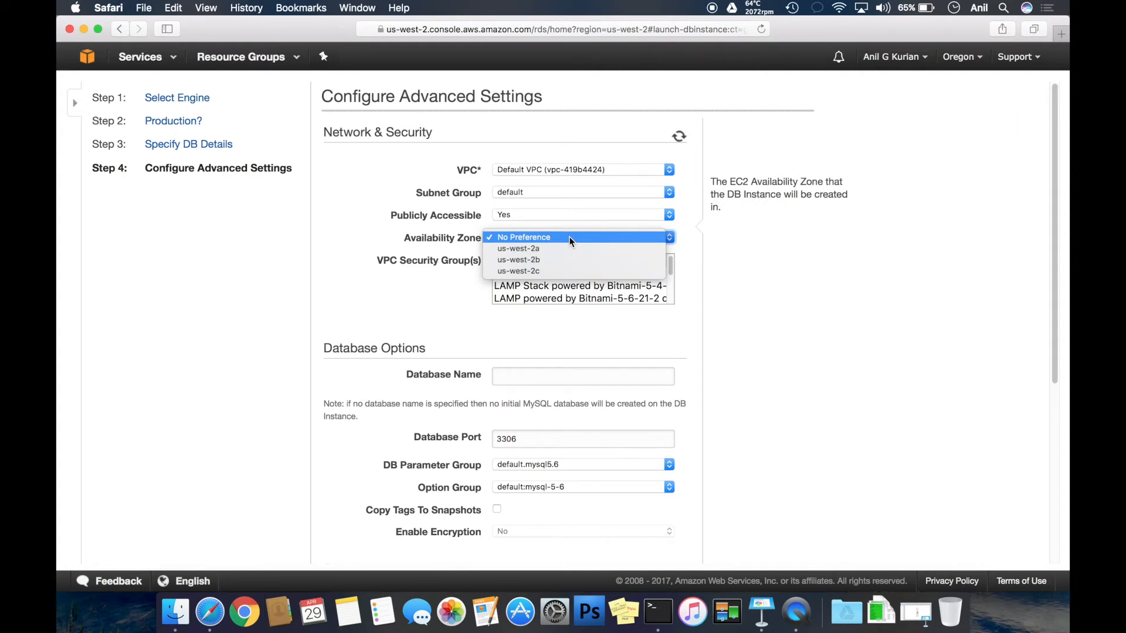
{"action": "mouse_move", "coordinate": [565, 241]}
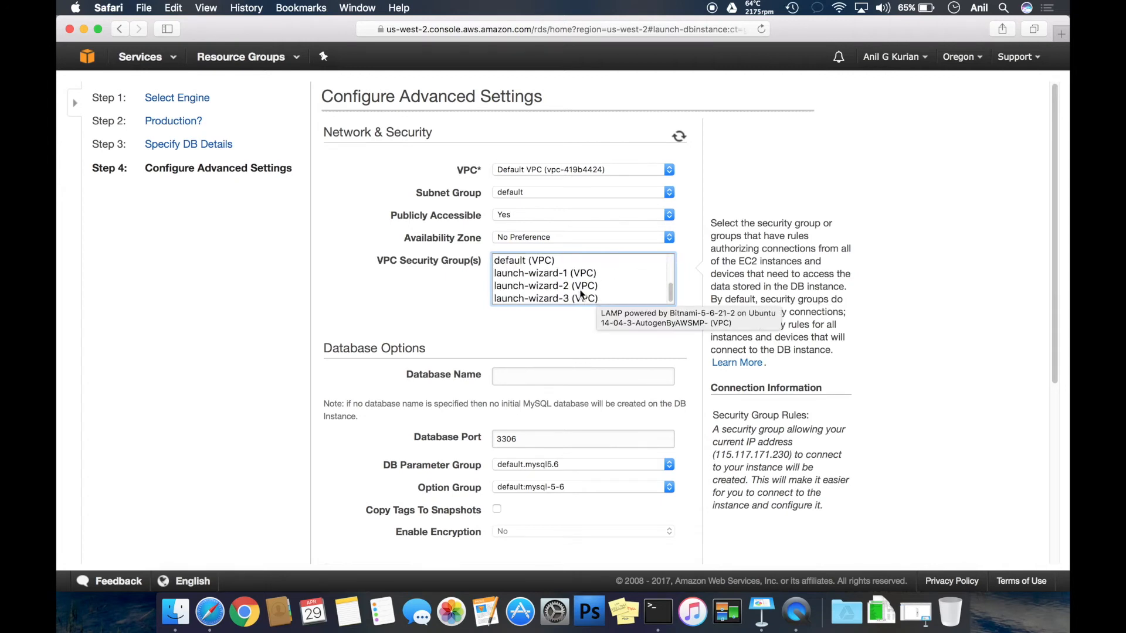
{"action": "left_click", "coordinate": [524, 261]}
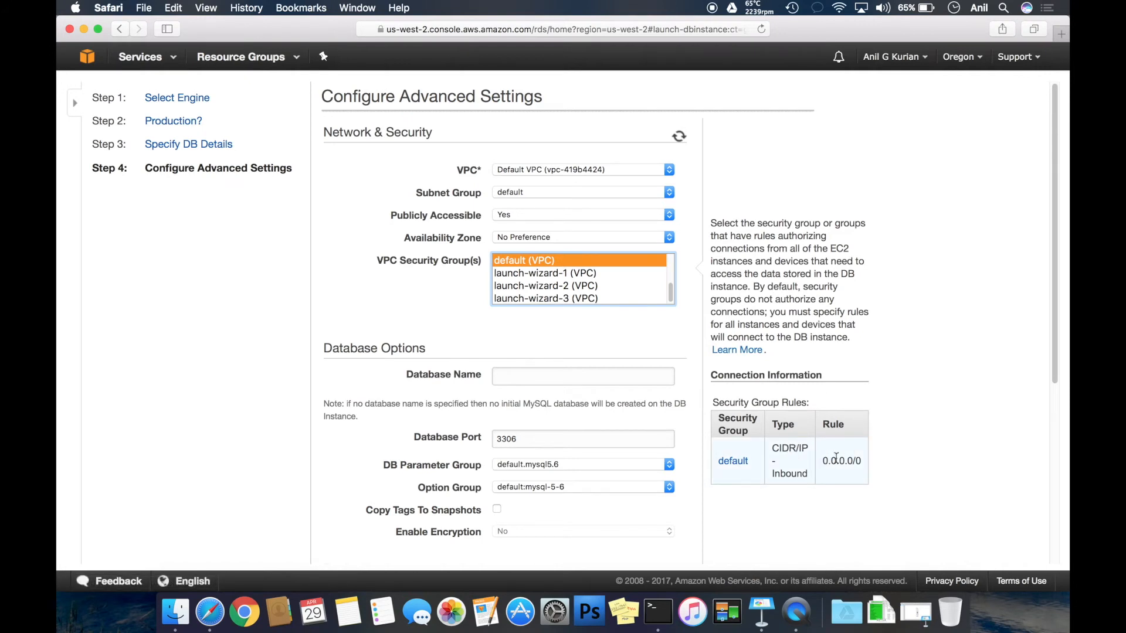
Name the initial database 'demo' and leave the port at 3306
{"action": "scroll", "scroll_direction": "down", "scroll_amount": 3}
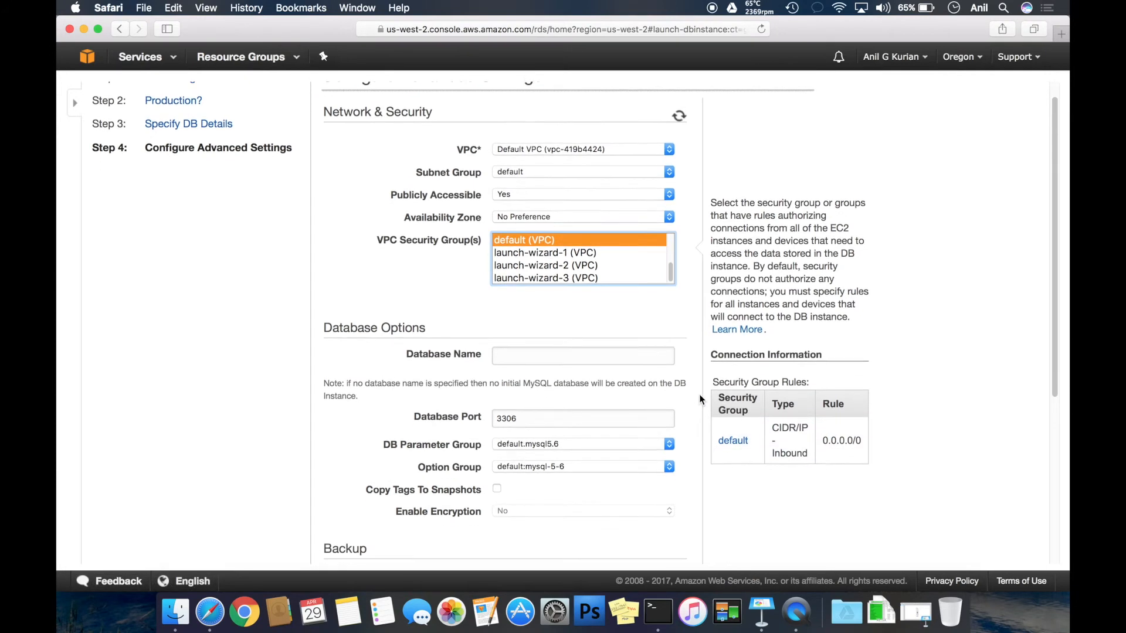
{"action": "scroll", "scroll_direction": "down", "scroll_amount": 3}
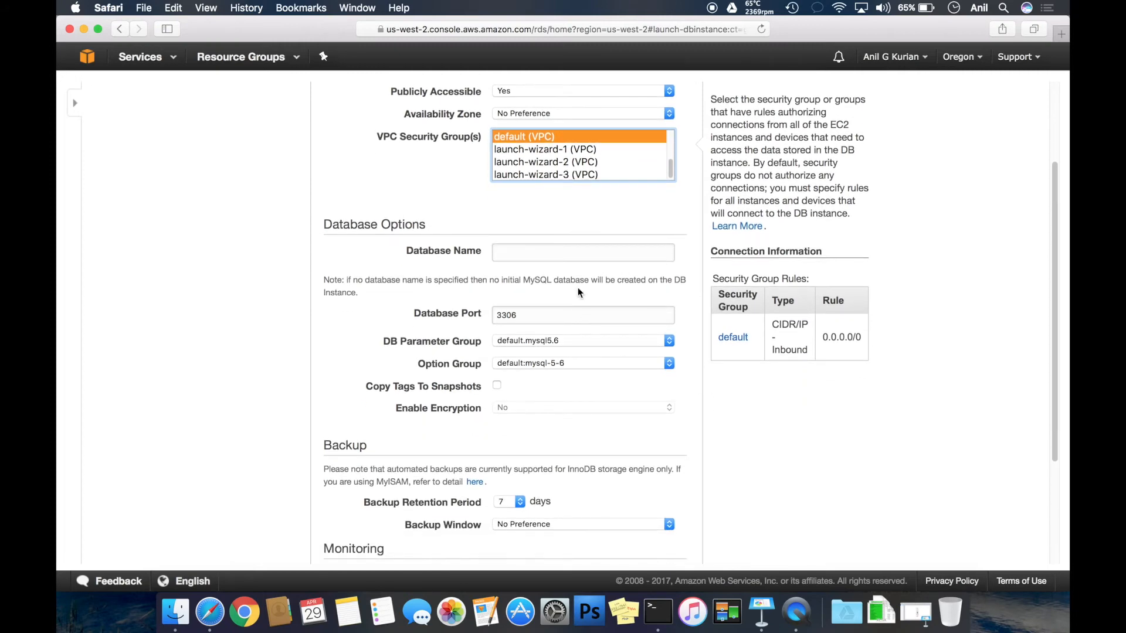
{"action": "left_click", "coordinate": [583, 254]}
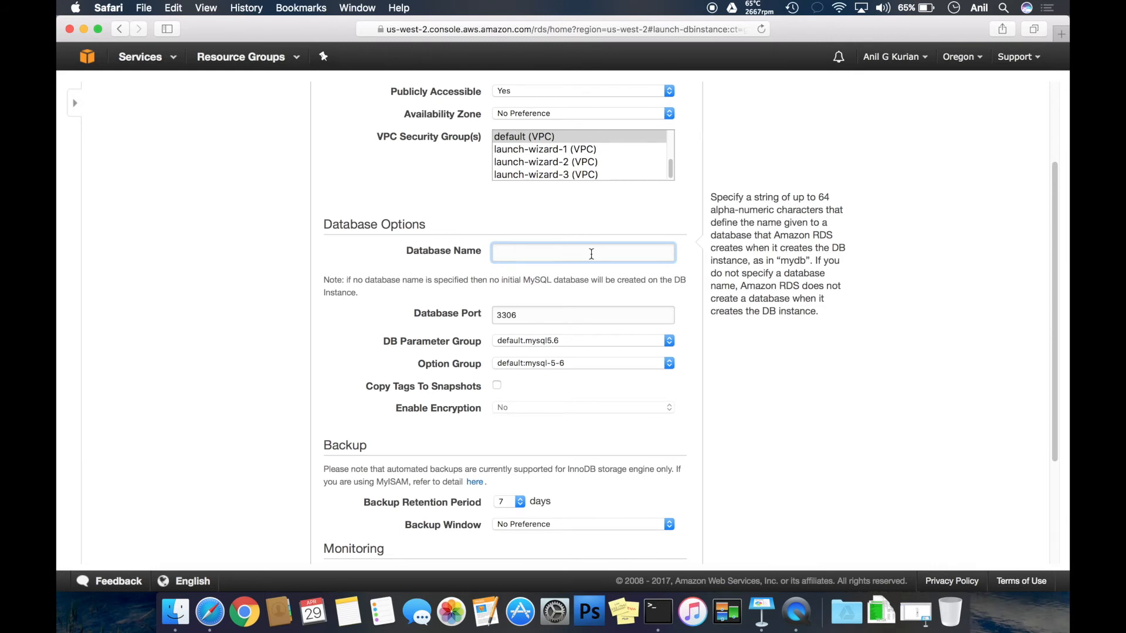
{"action": "type", "text": "demo"}
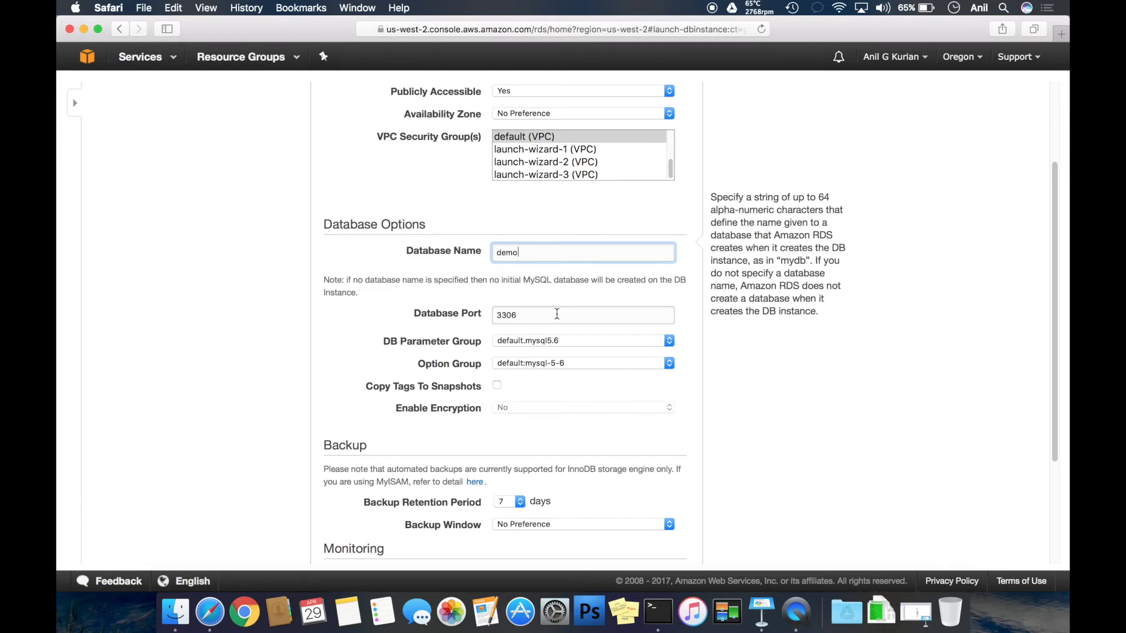
{"action": "left_click", "coordinate": [581, 314]}
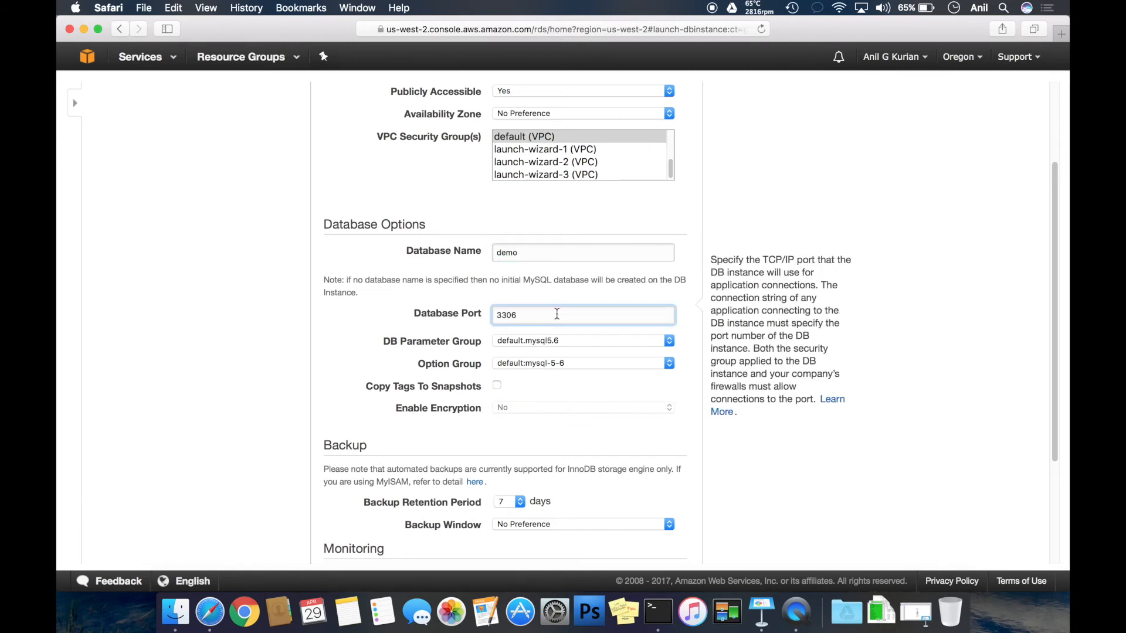
{"action": "scroll", "scroll_direction": "down", "scroll_amount": 3}
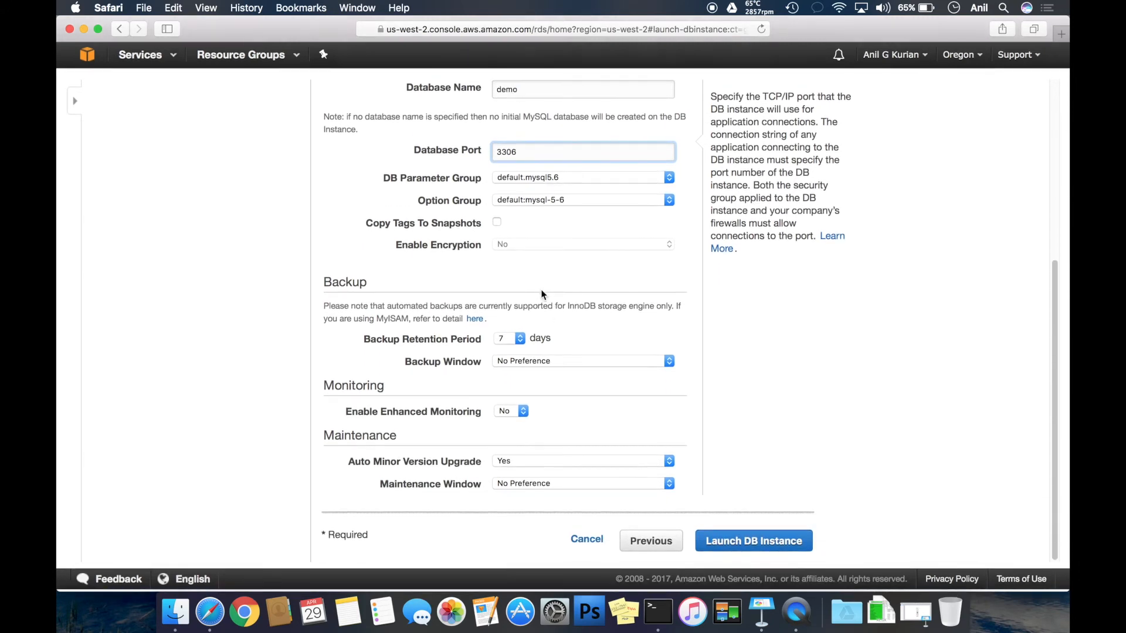
Set backup retention to 0 days and launch the DB instance
{"action": "left_click", "coordinate": [519, 339]}
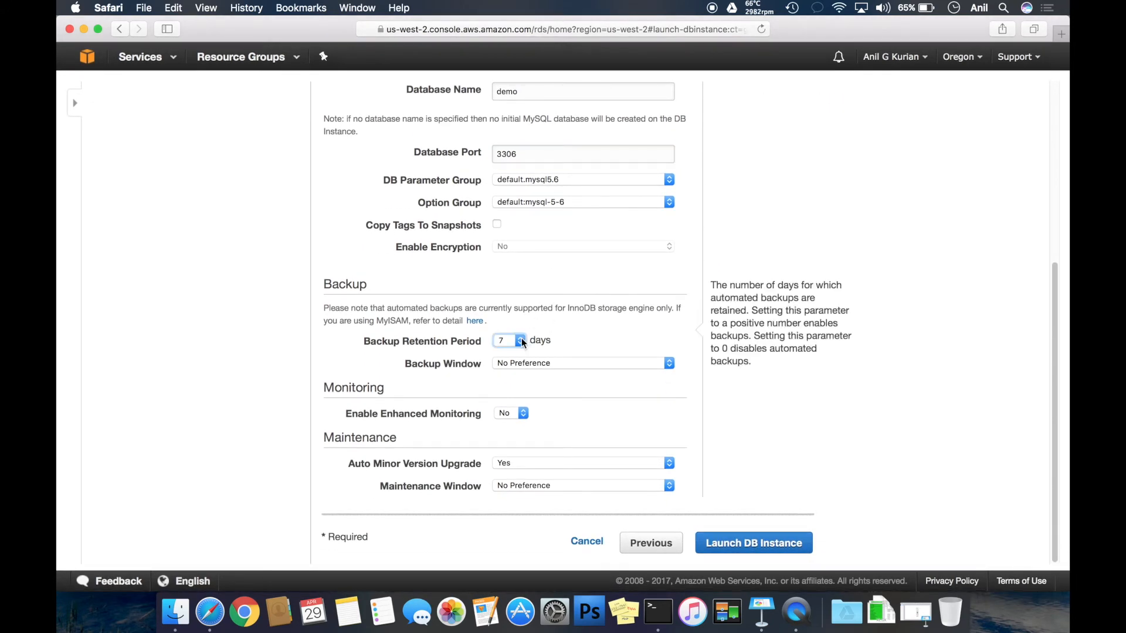
{"action": "left_click", "coordinate": [507, 340]}
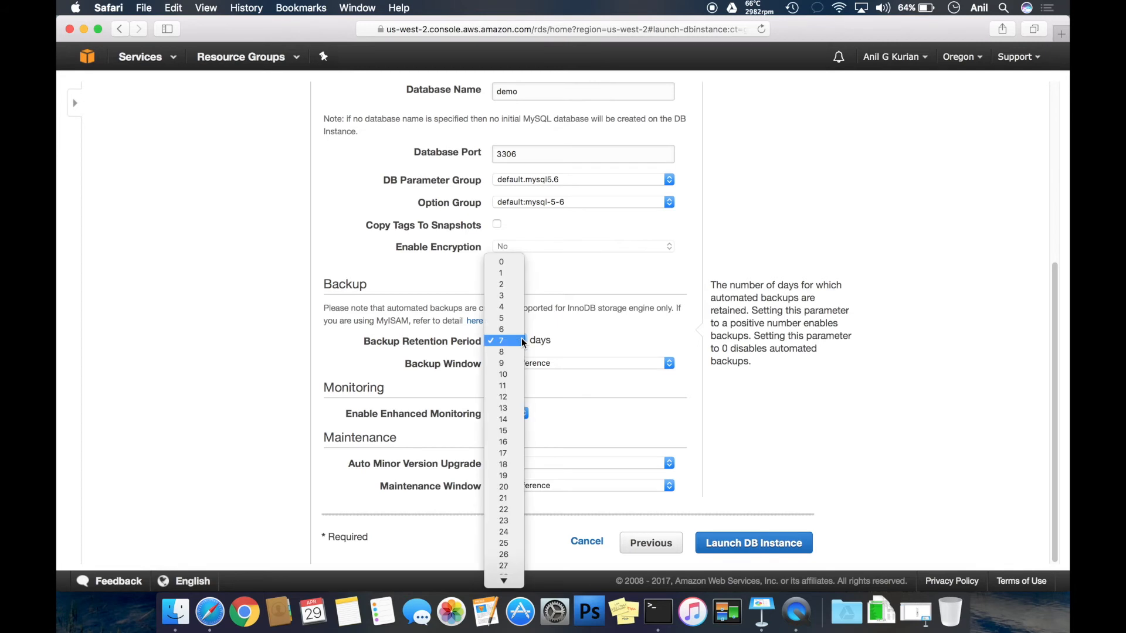
{"action": "mouse_move", "coordinate": [501, 262]}
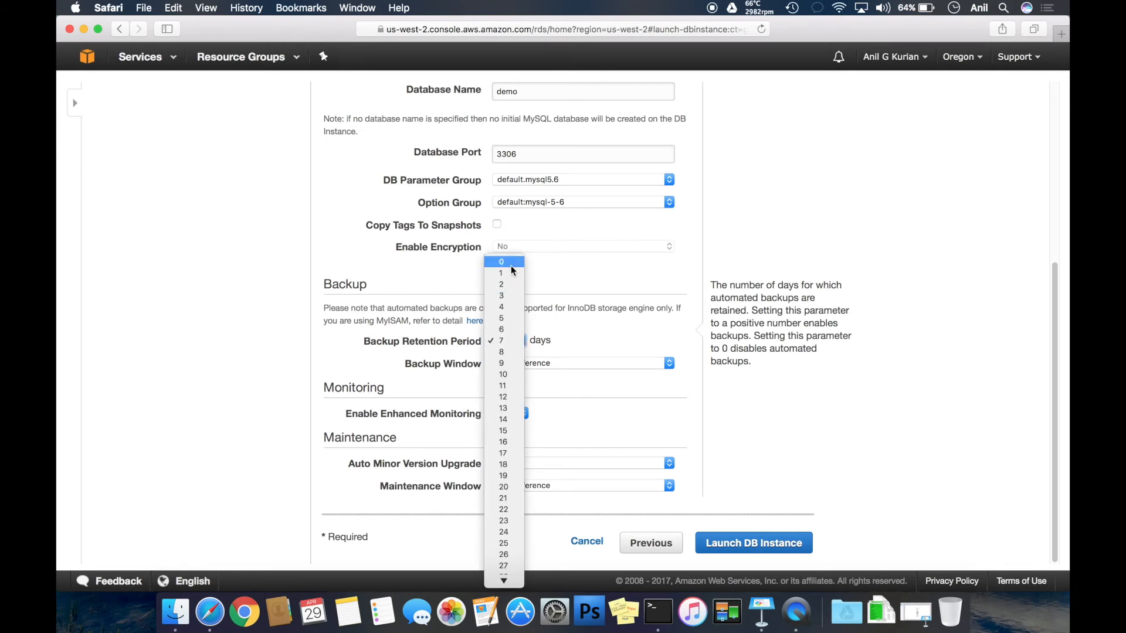
{"action": "left_click", "coordinate": [501, 260]}
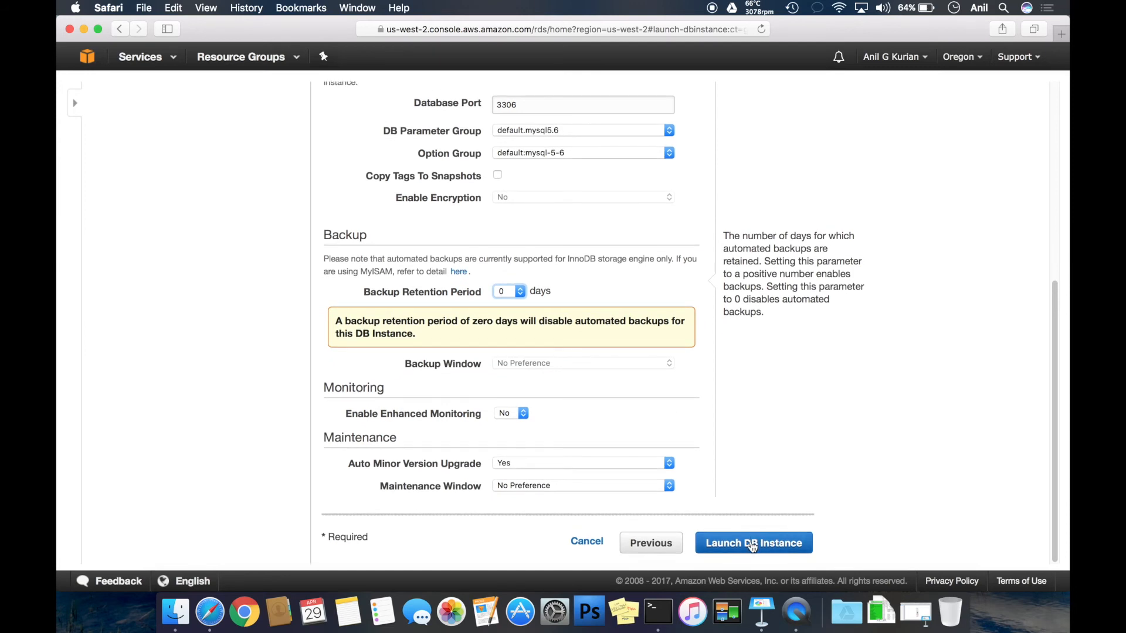
{"action": "left_click", "coordinate": [753, 542]}
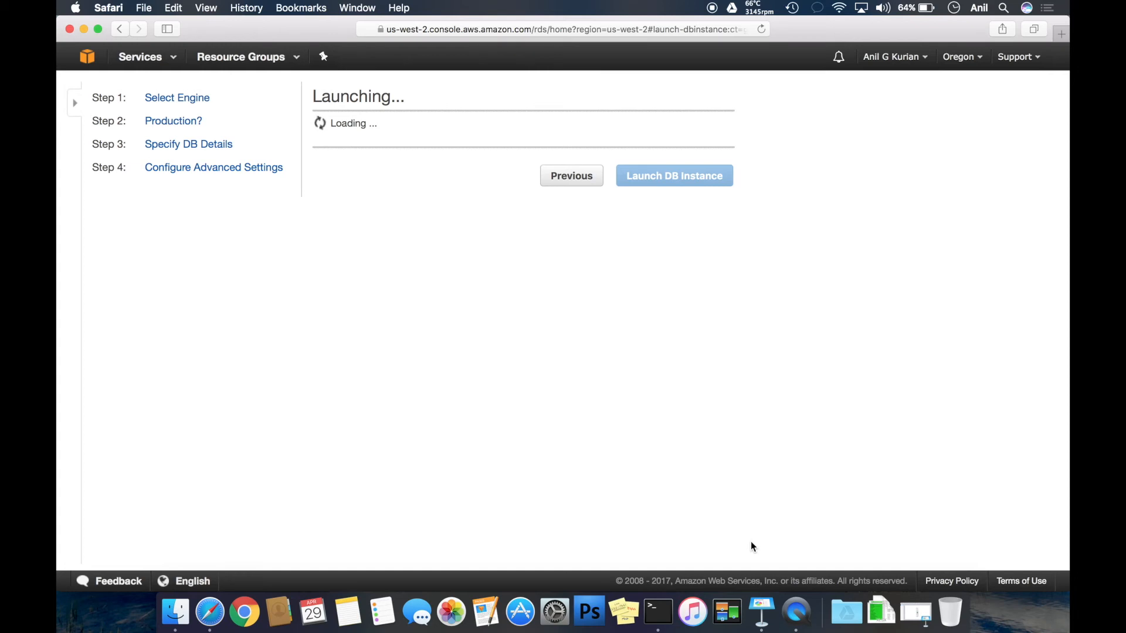
From the confirmation page, view the DB instances list showing agk creating
{"action": "left_click", "coordinate": [673, 174]}
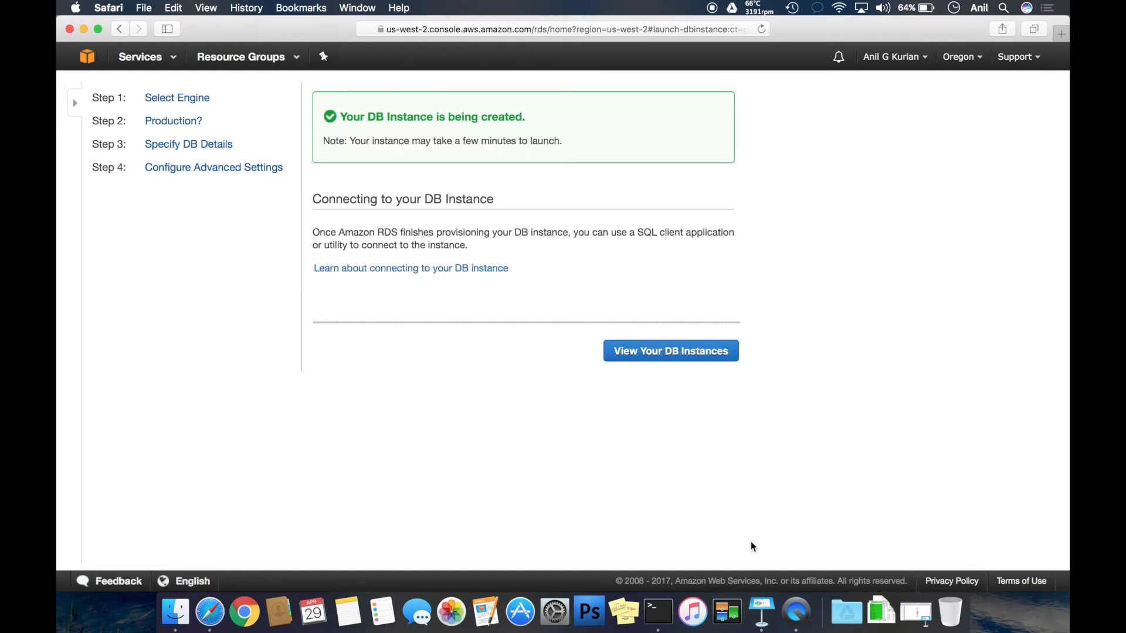
{"action": "mouse_move", "coordinate": [669, 351]}
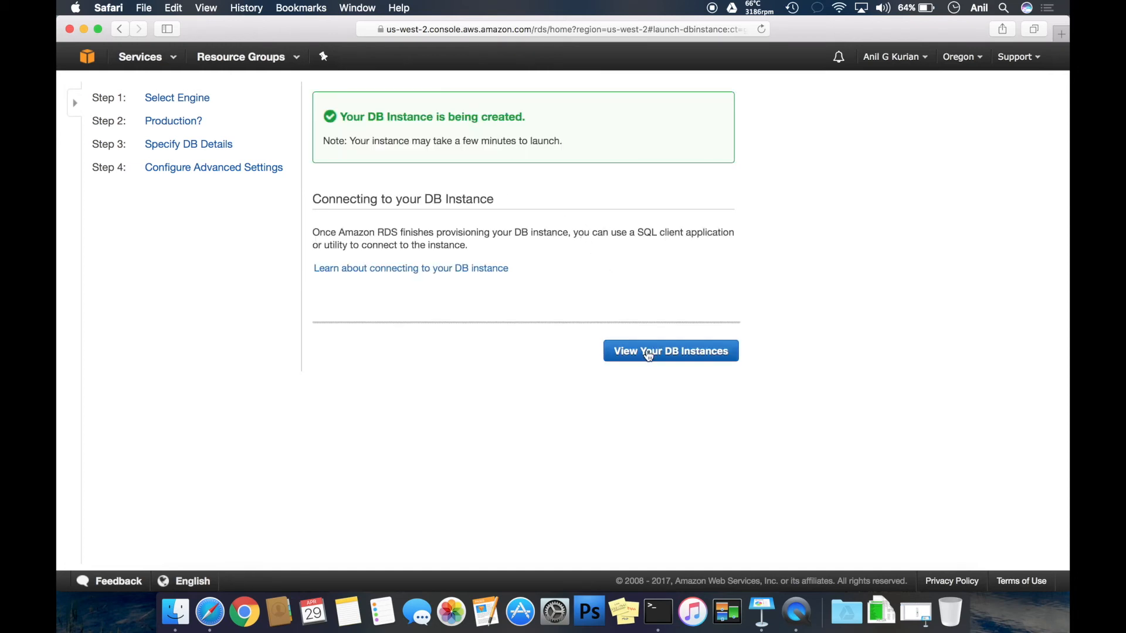
{"action": "left_click", "coordinate": [670, 351]}
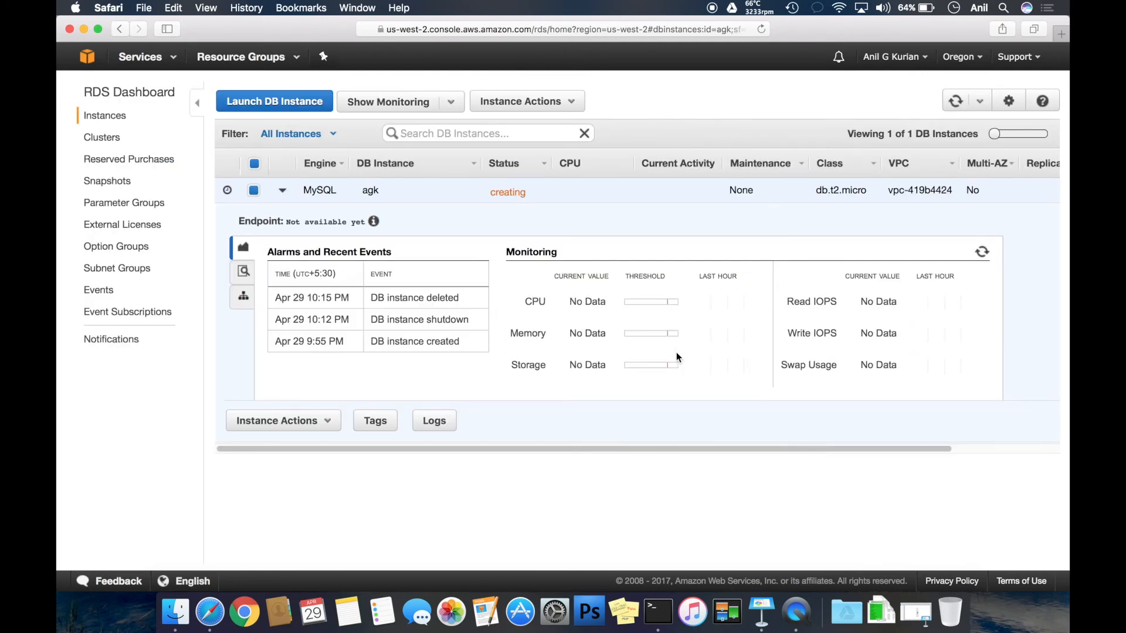
{"action": "mouse_move", "coordinate": [508, 193]}
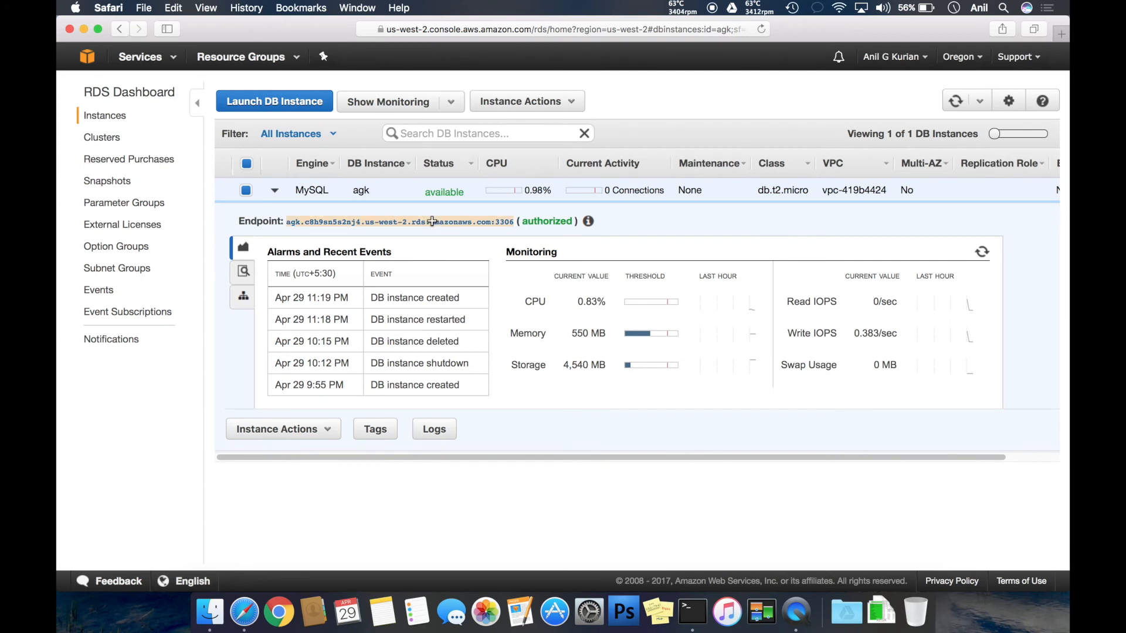
{"action": "mouse_move", "coordinate": [621, 403]}
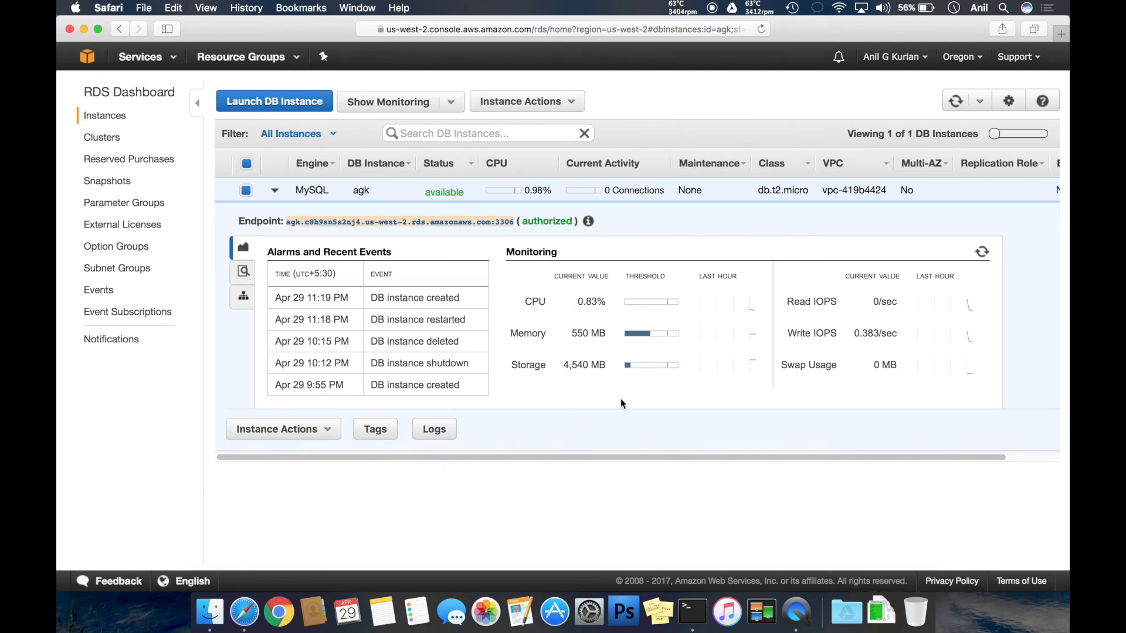
Once agk shows available with its endpoint, bring up Terminal from the Dock
{"action": "left_click", "coordinate": [692, 612]}
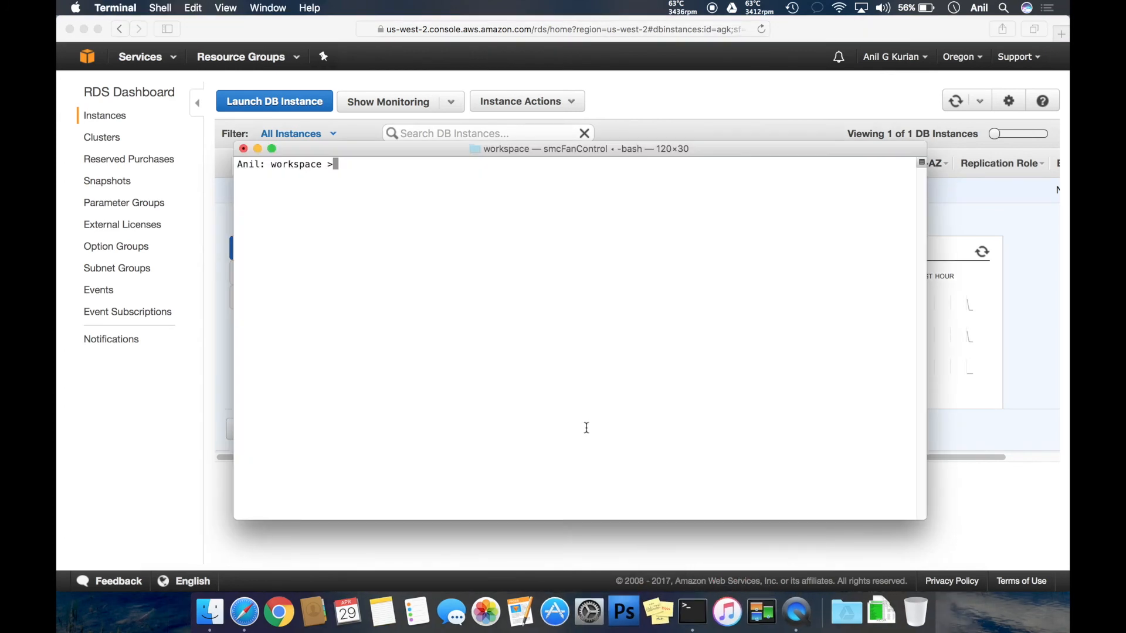
Run mysql -h agk.c8h9sn5s2nj4.us-west-2.rds.amazonaws.com -P 3306 -u anil to connect
{"action": "type", "text": "mysql -h"}
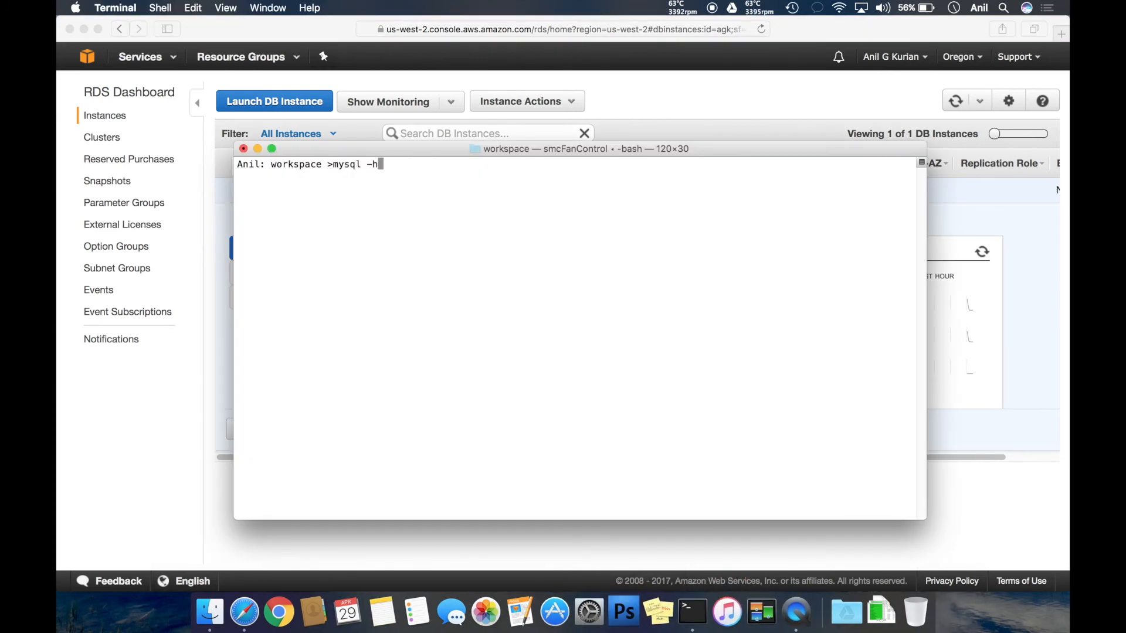
{"action": "type", "text": "agk.c8h9sn5s2nj4.us-west-2.rds.amazonaws.com:"}
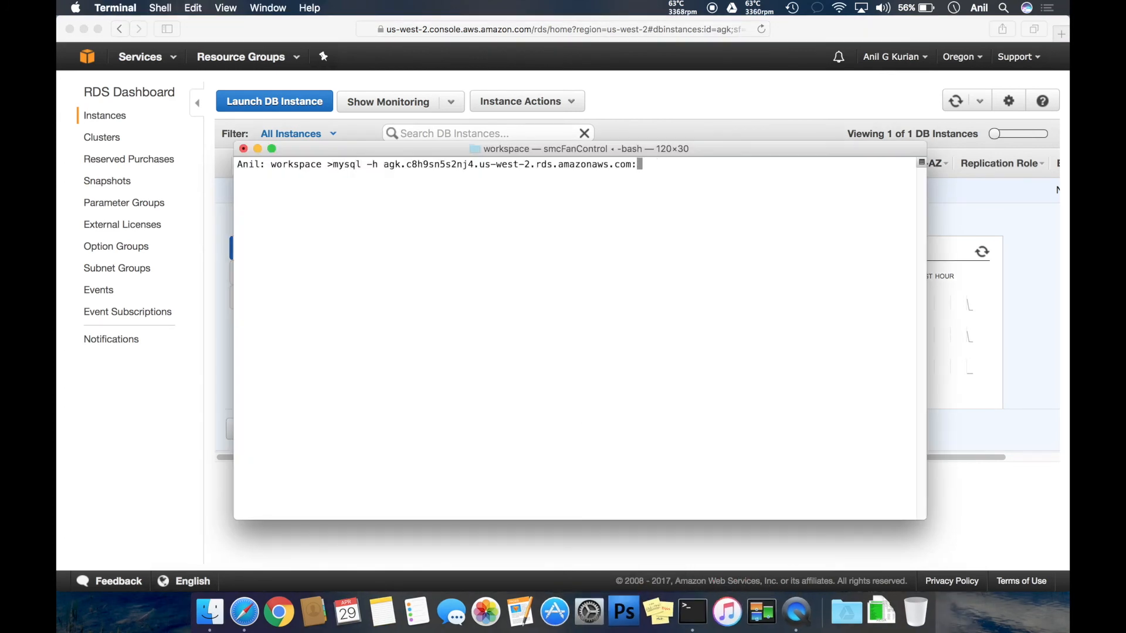
{"action": "key", "text": "backspace"}
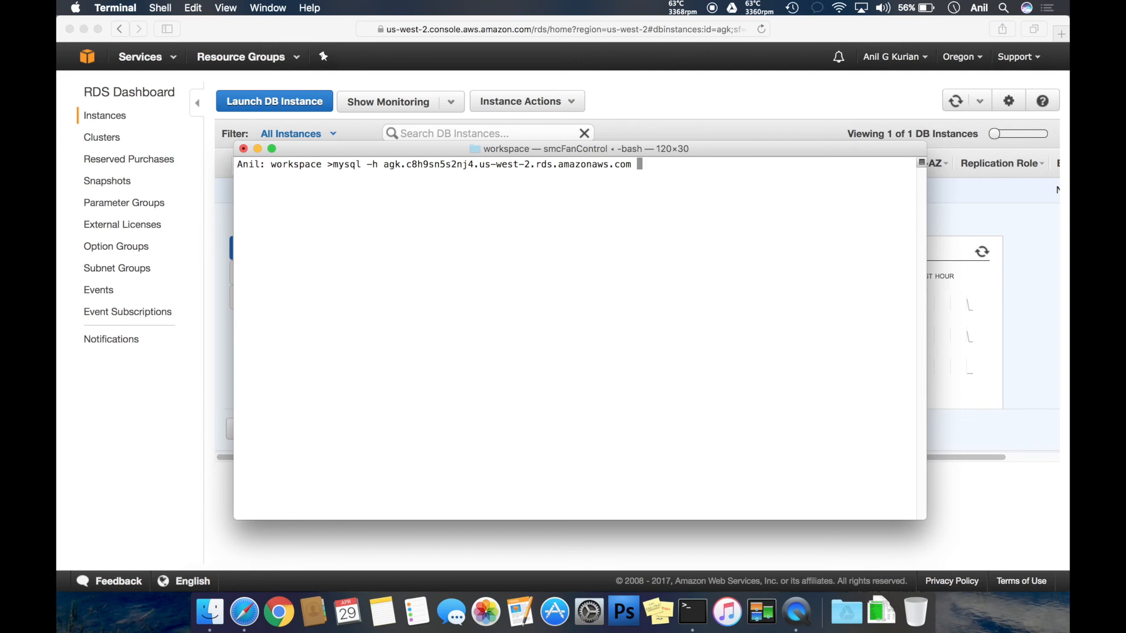
{"action": "type", "text": "-"}
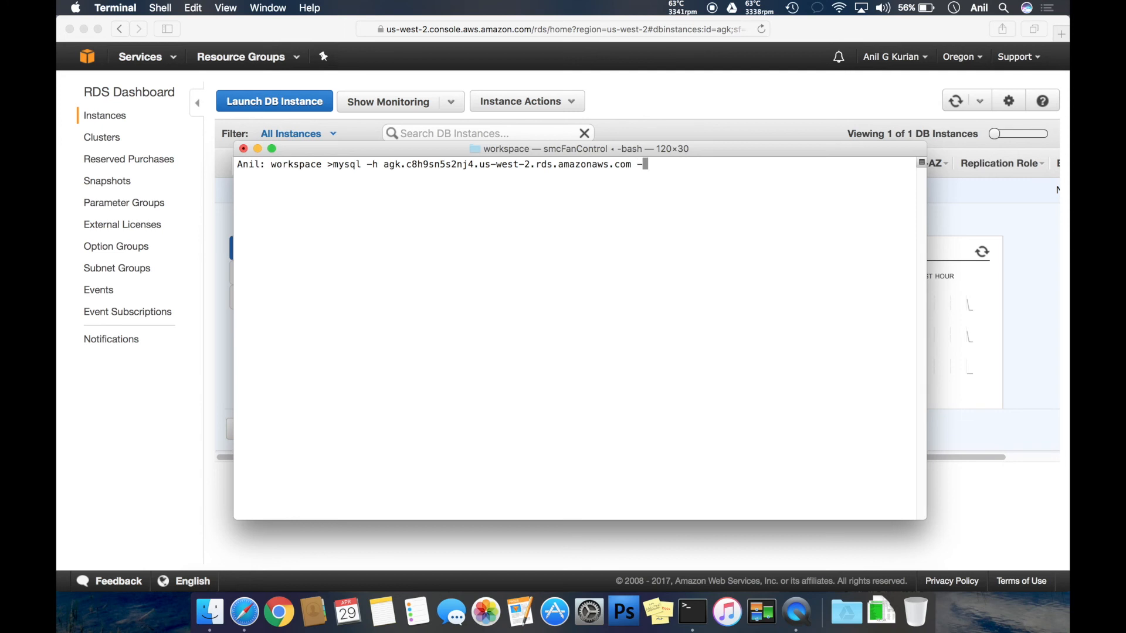
{"action": "type", "text": "P 330"}
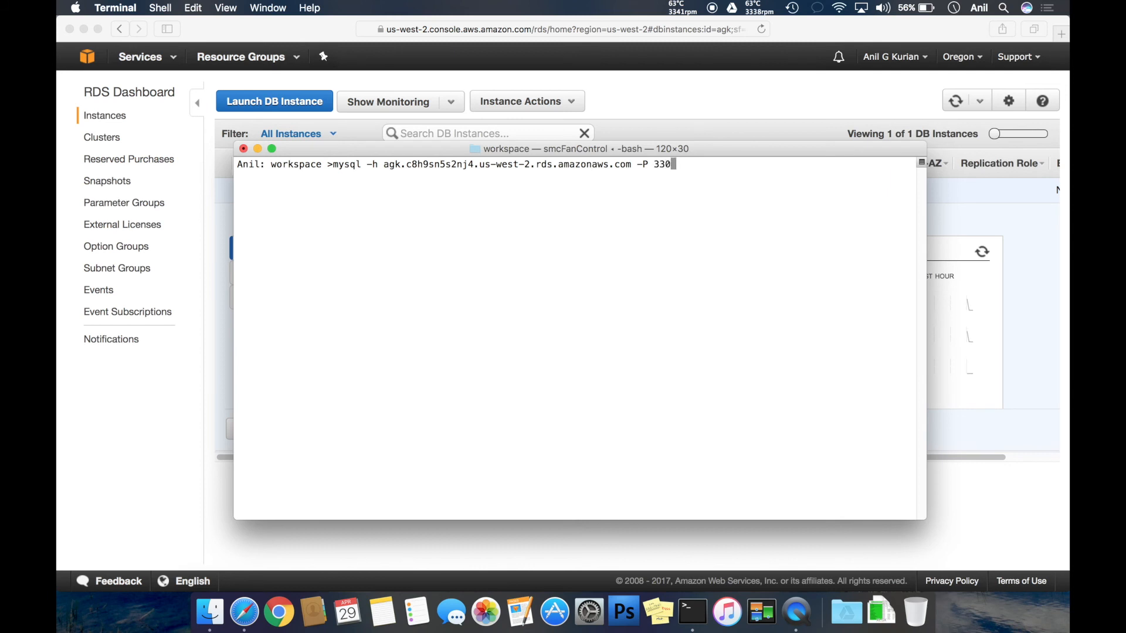
{"action": "type", "text": "6 -u anil -p"}
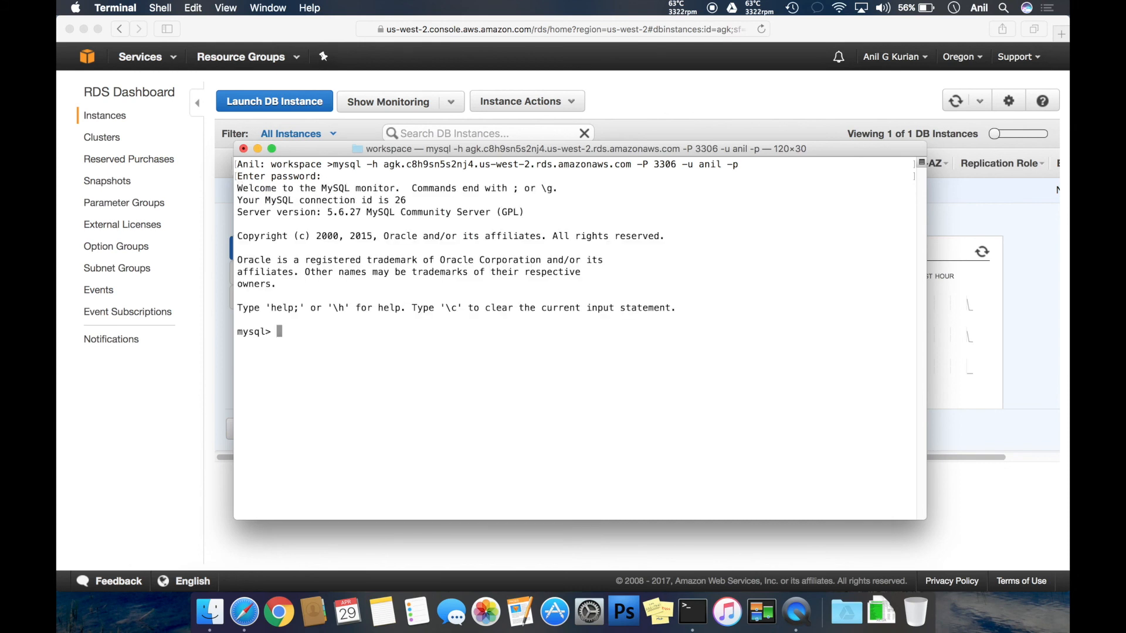
Run show databases; and highlight 'demo' among the six listed databases
{"action": "type", "text": "show databases;"}
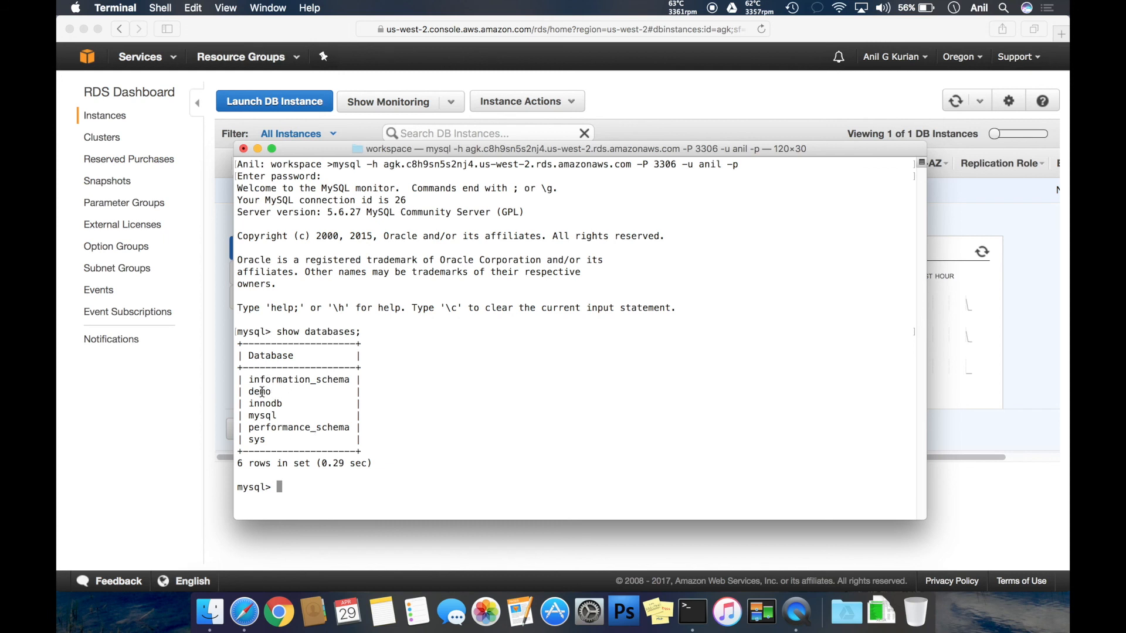
{"action": "double_click", "coordinate": [258, 392]}
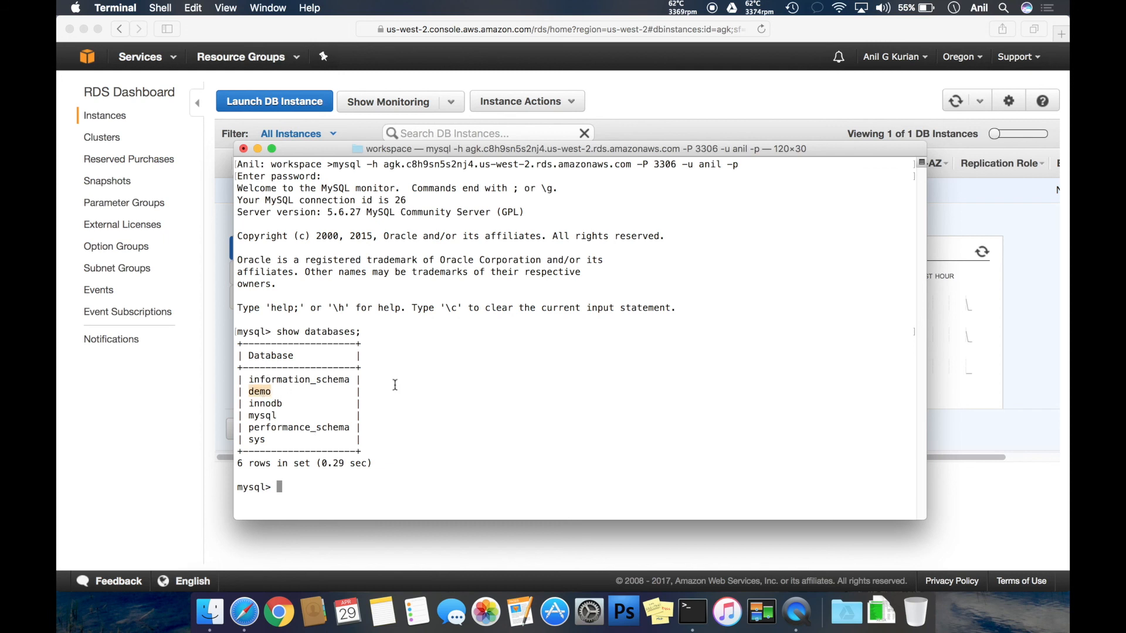